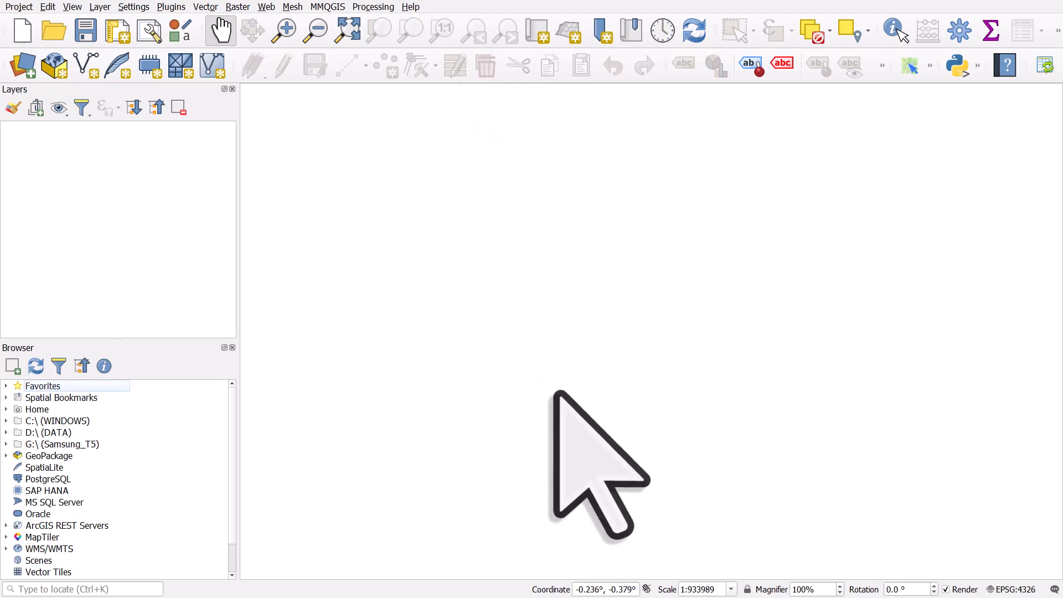
mouse_move(608, 588)
text(world)
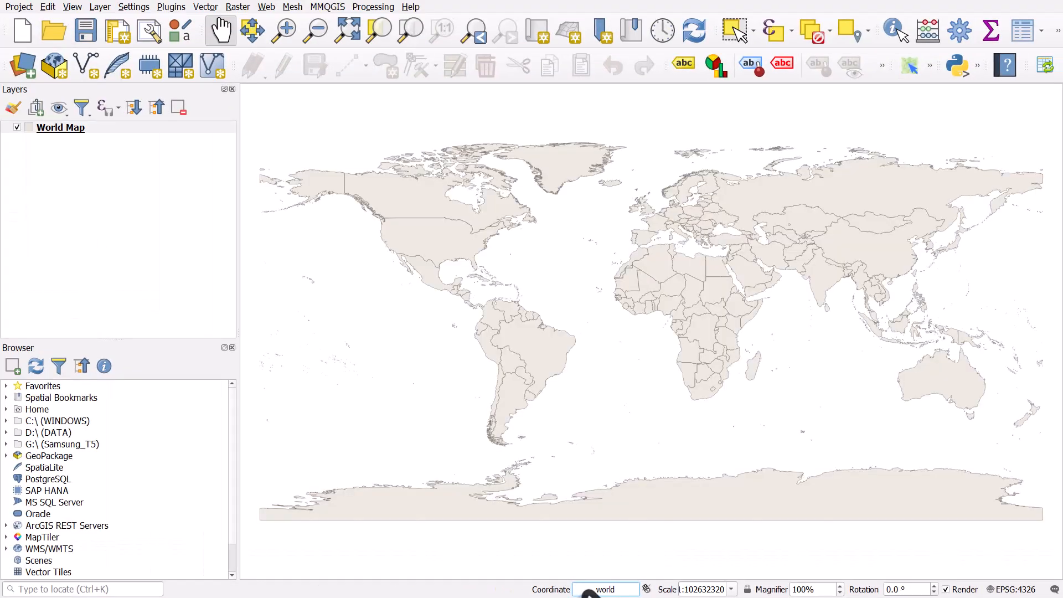
mouse_move(353, 217)
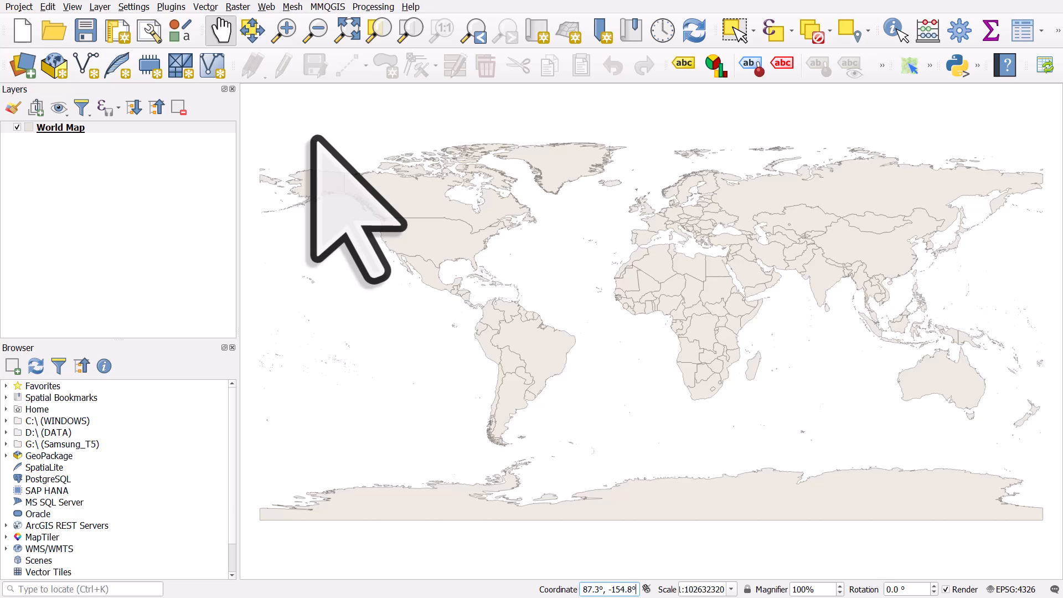
mouse_move(312, 163)
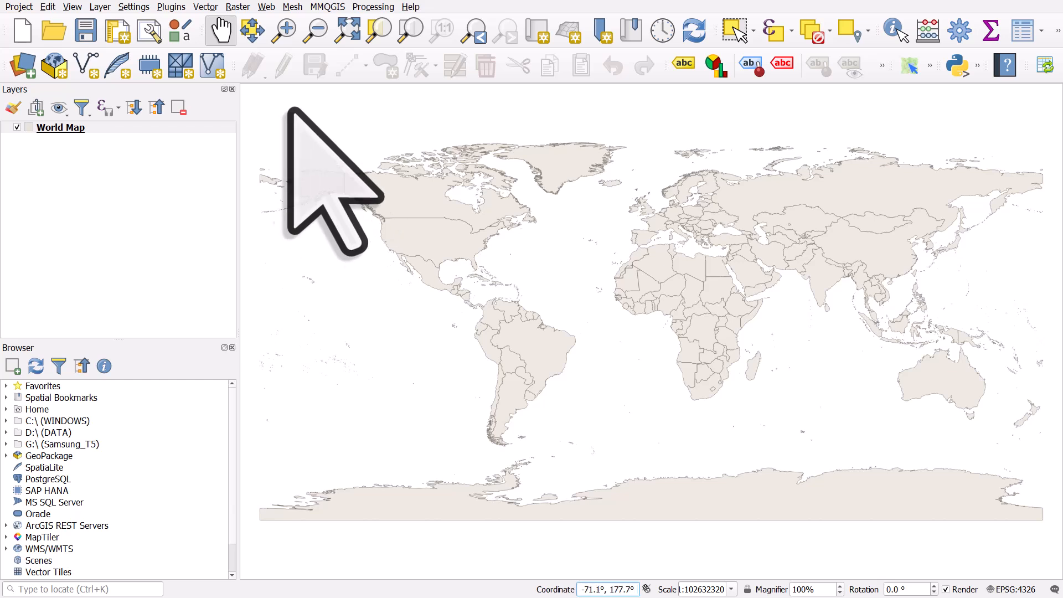
Step: Launch the Create Grid tool from Vector > Research Tools
click(205, 6)
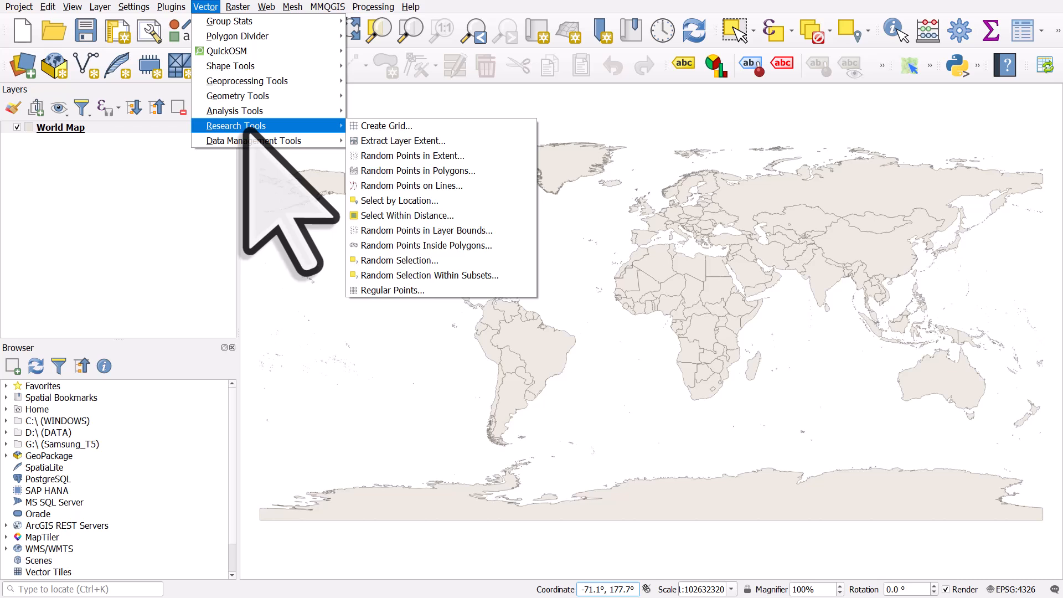
mouse_move(386, 126)
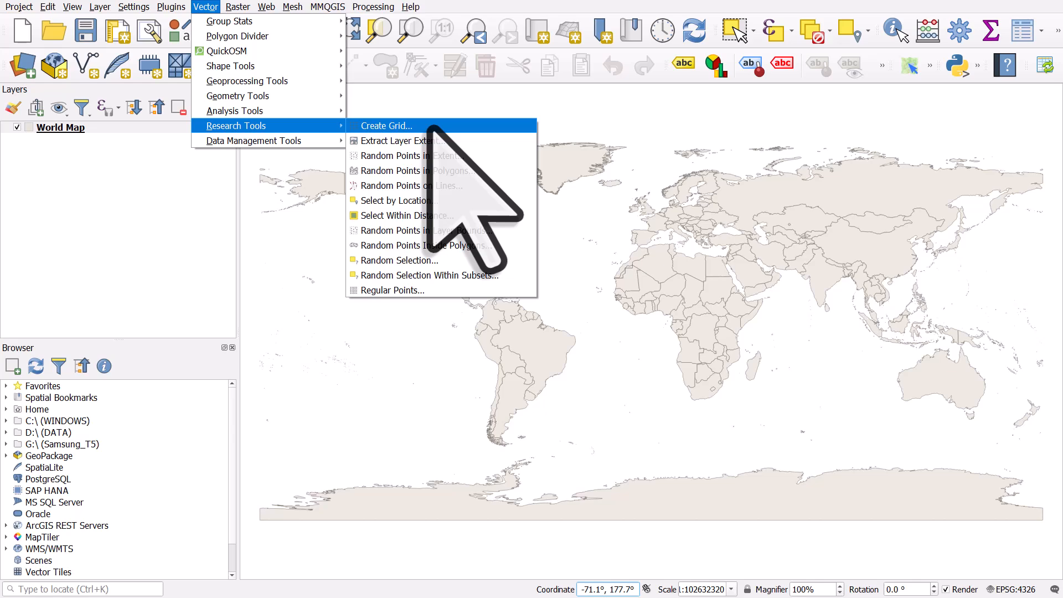
click(387, 125)
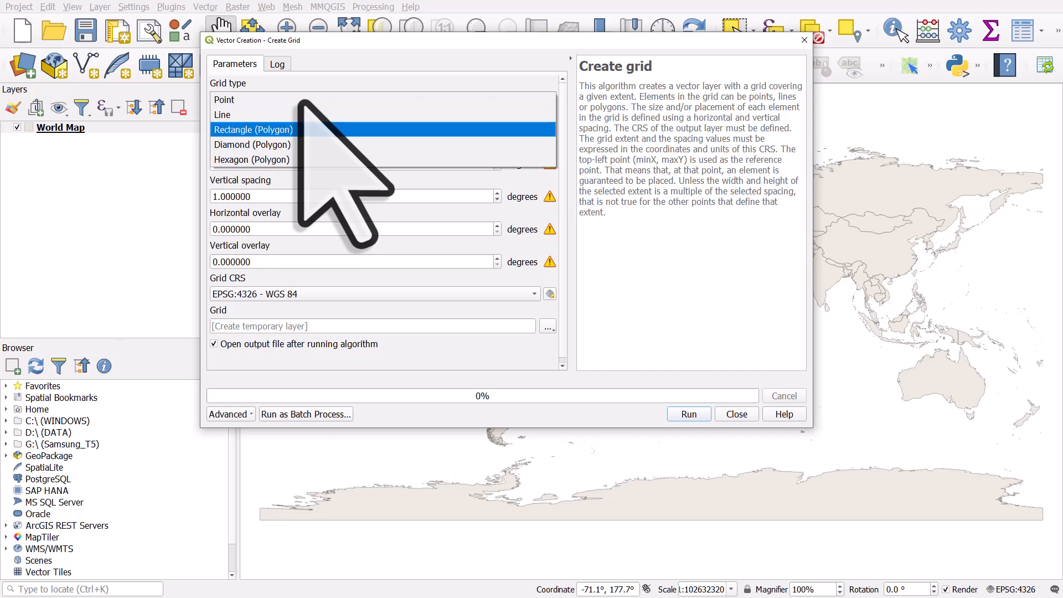
Step: Choose a Rectangle (Polygon) grid with World Map extent edited to -180, 180, -90, 90
click(253, 129)
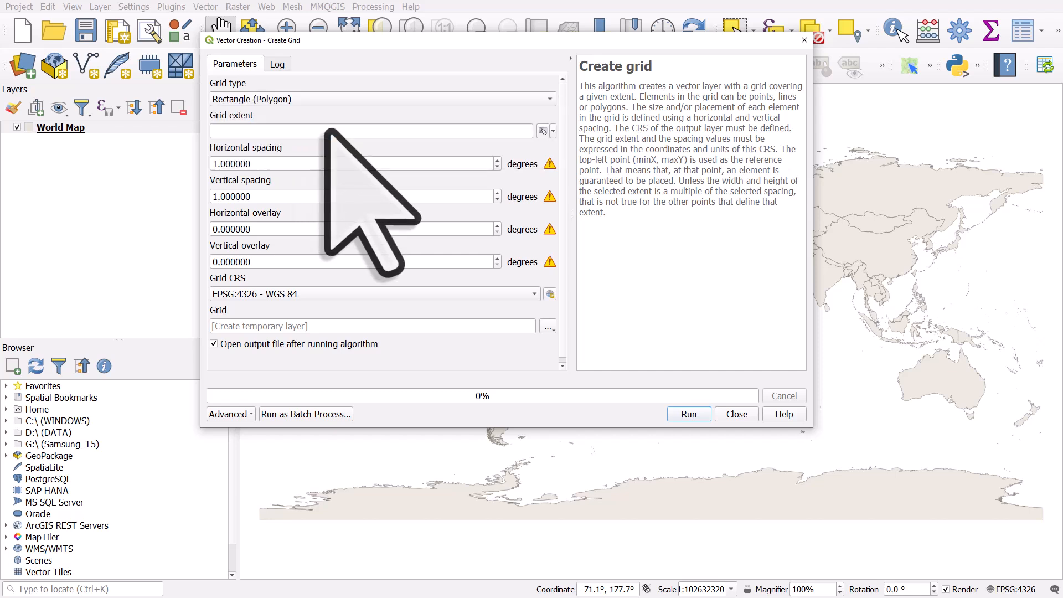
click(552, 131)
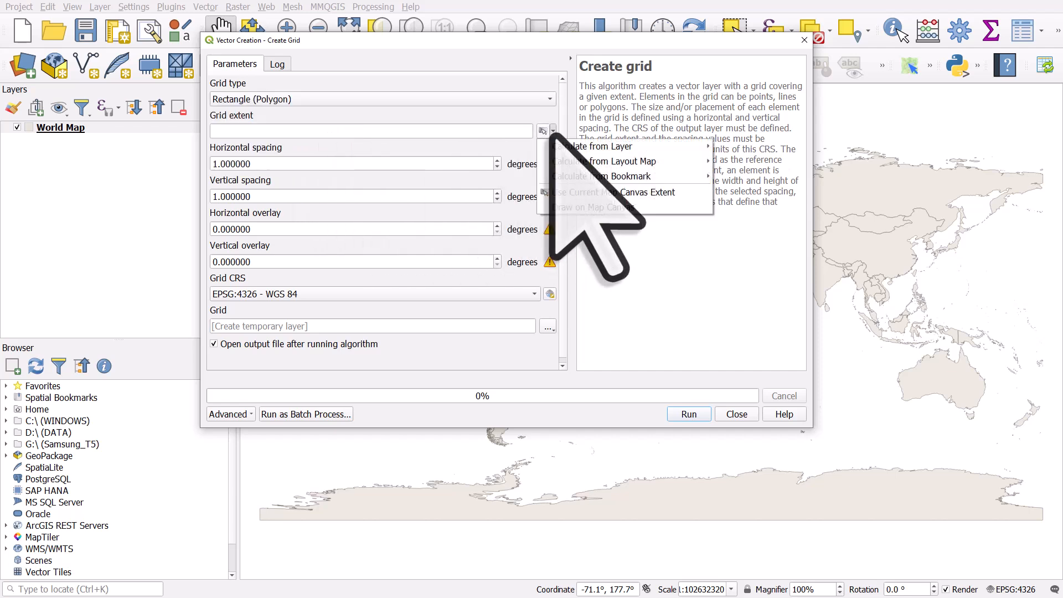
mouse_move(624, 161)
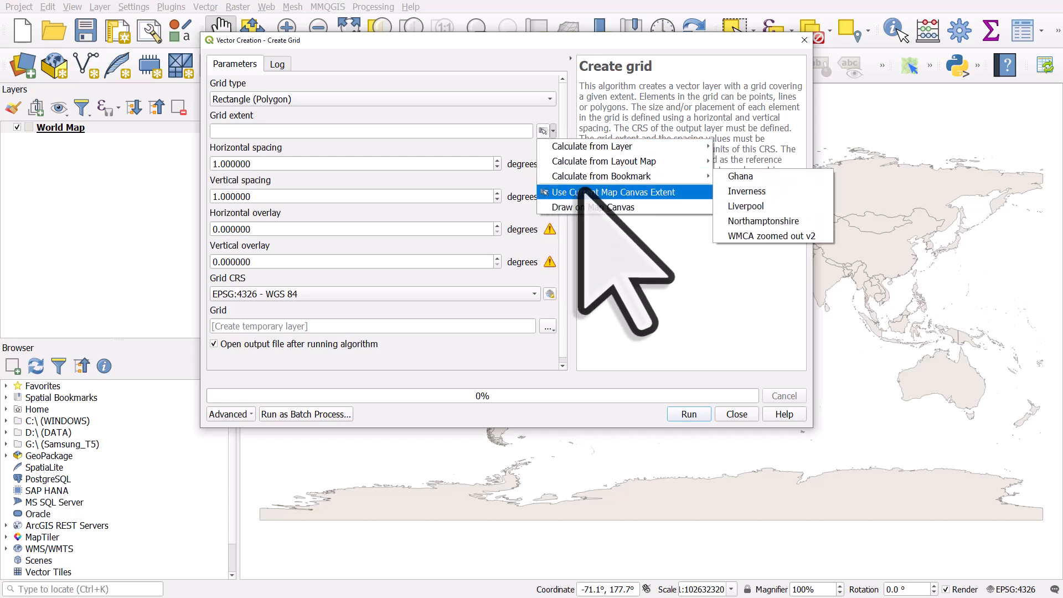
mouse_move(592, 146)
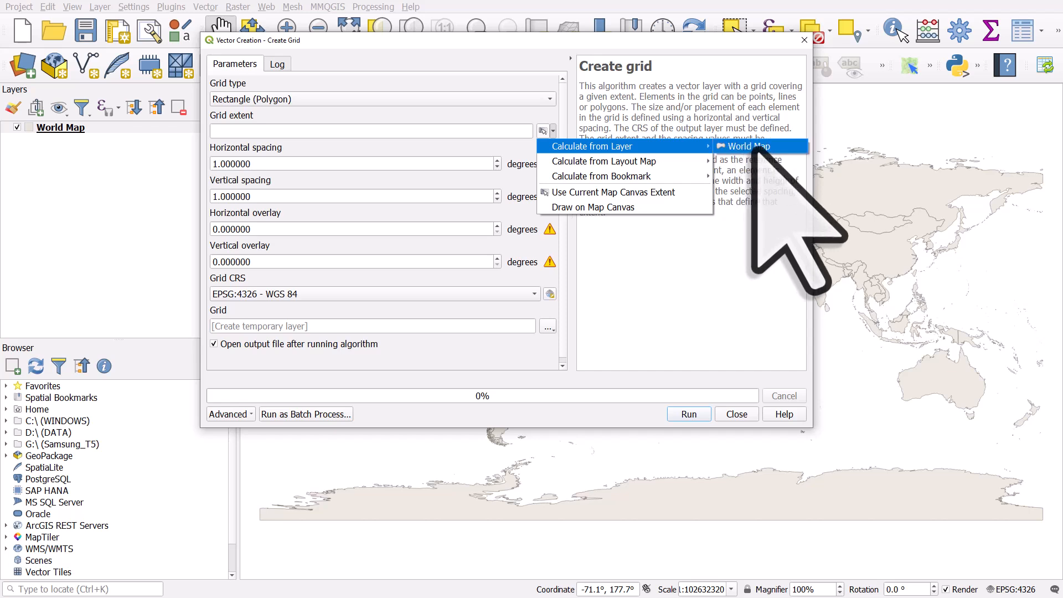
click(746, 146)
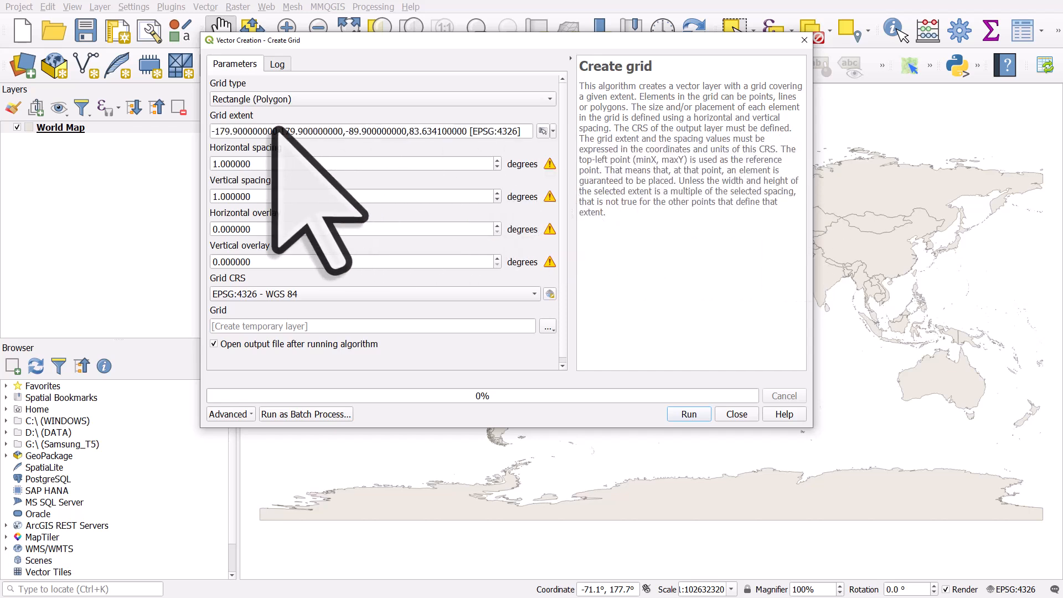
mouse_move(278, 238)
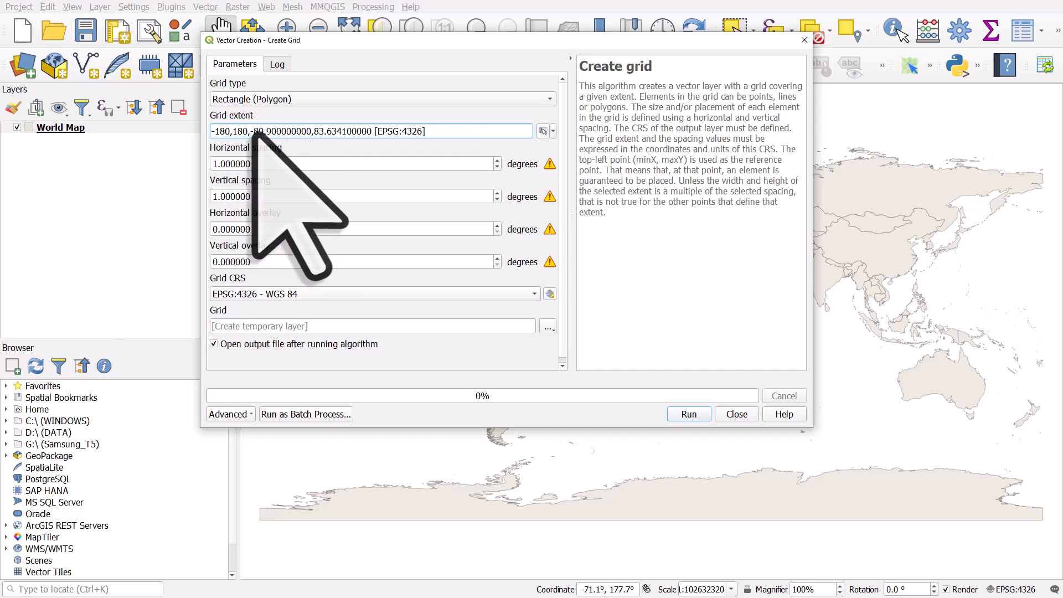
double_click(284, 131)
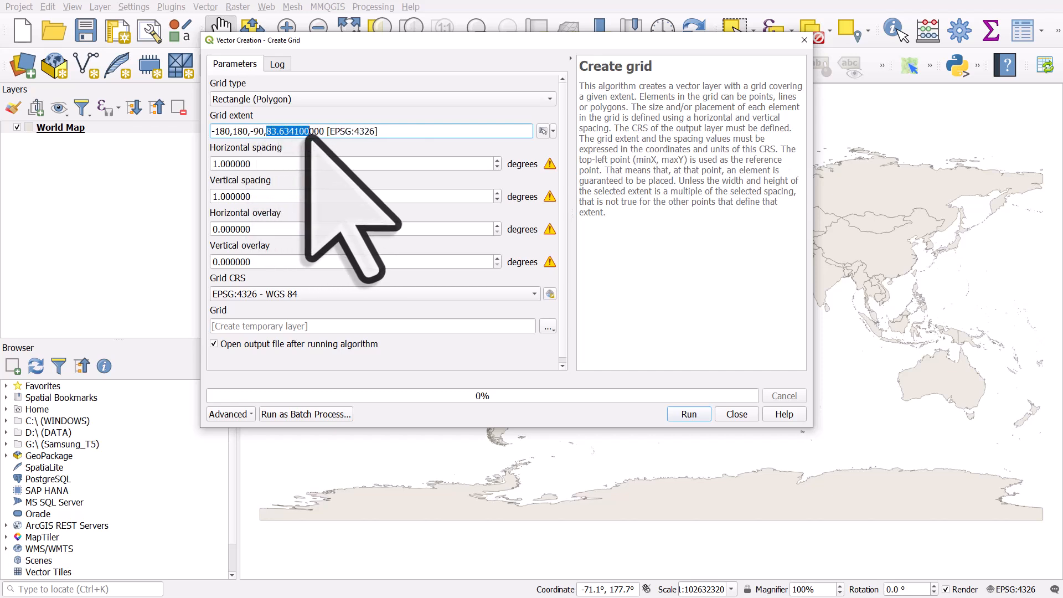
text(90)
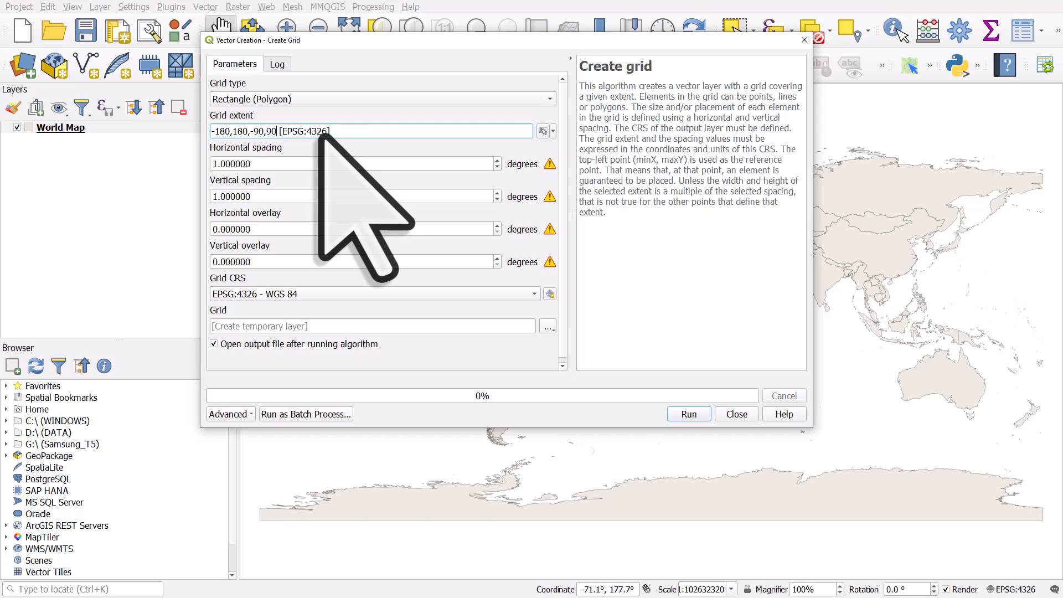
mouse_move(339, 163)
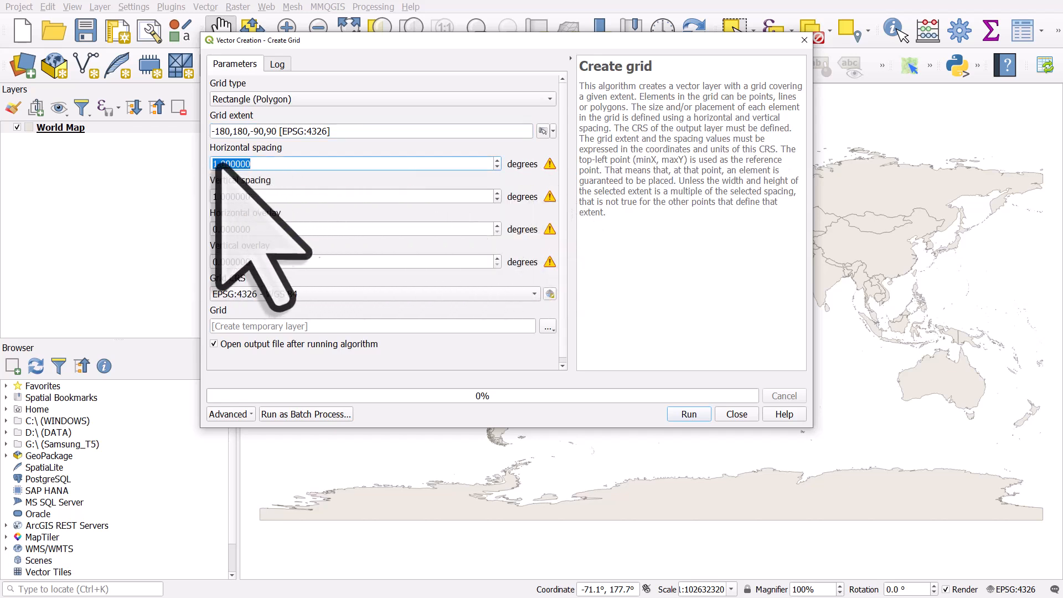
Step: Enter 15-degree horizontal and vertical spacing and review the grid output options
text(15)
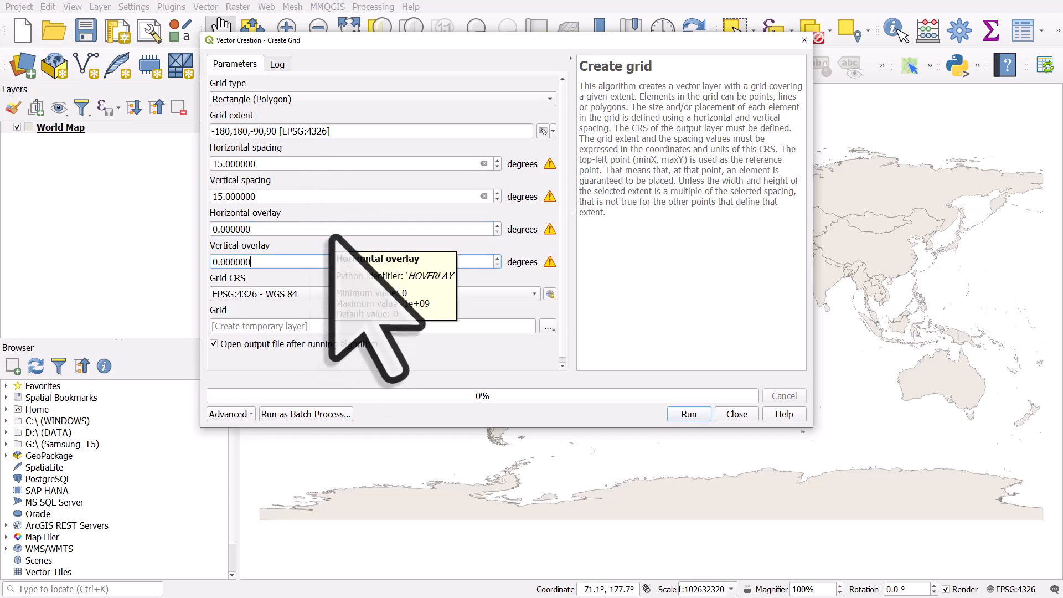
mouse_move(597, 312)
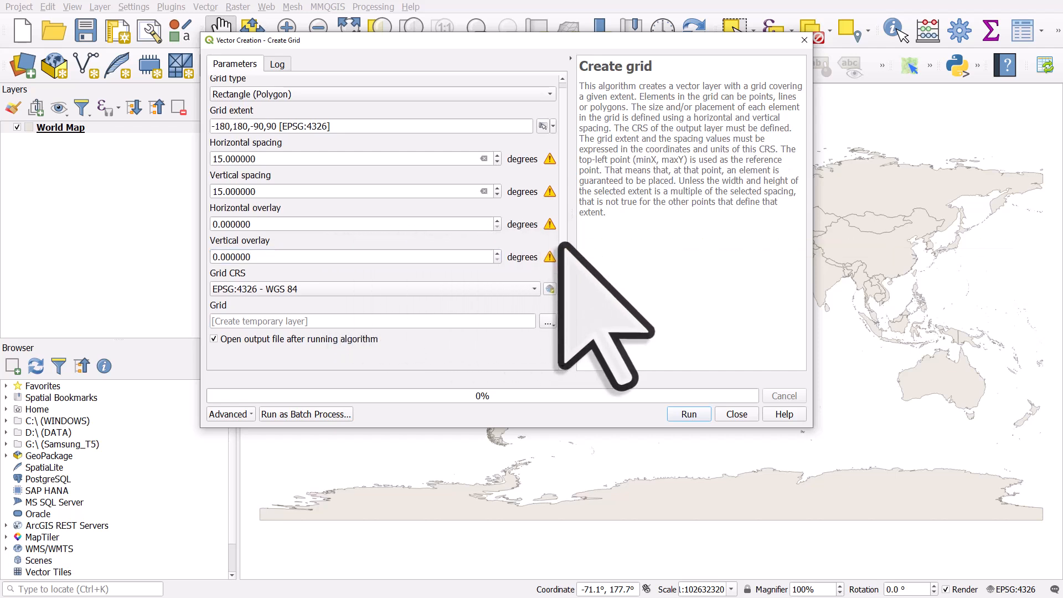
mouse_move(251, 379)
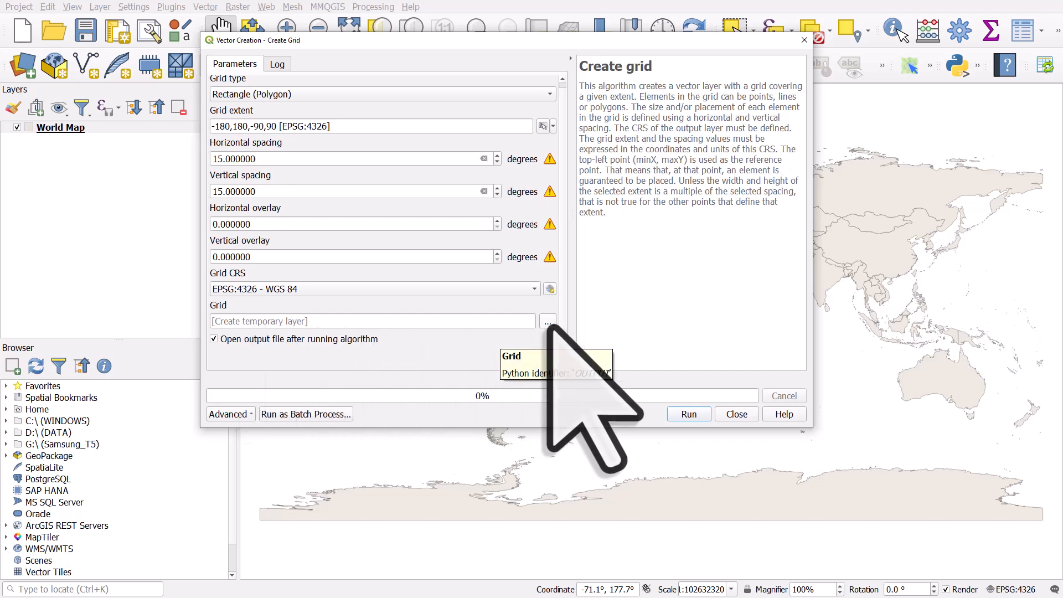
click(547, 321)
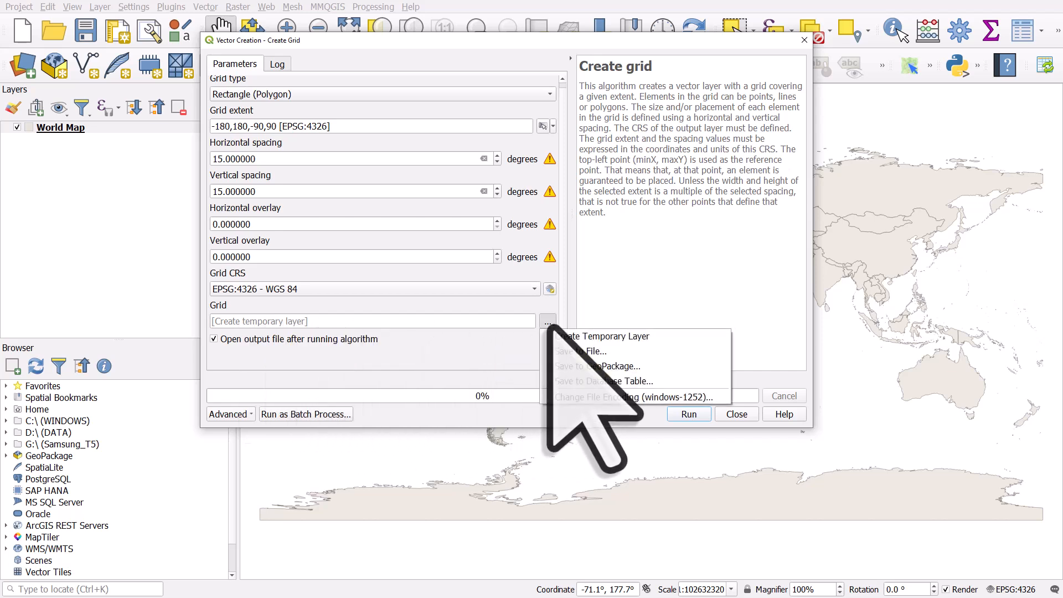
mouse_move(578, 350)
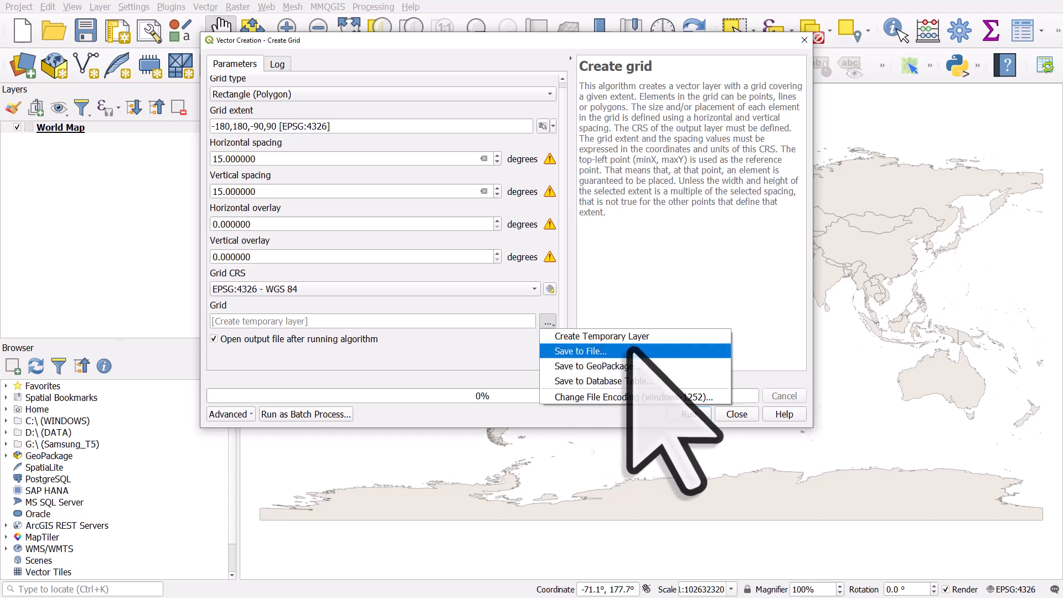
mouse_move(603, 366)
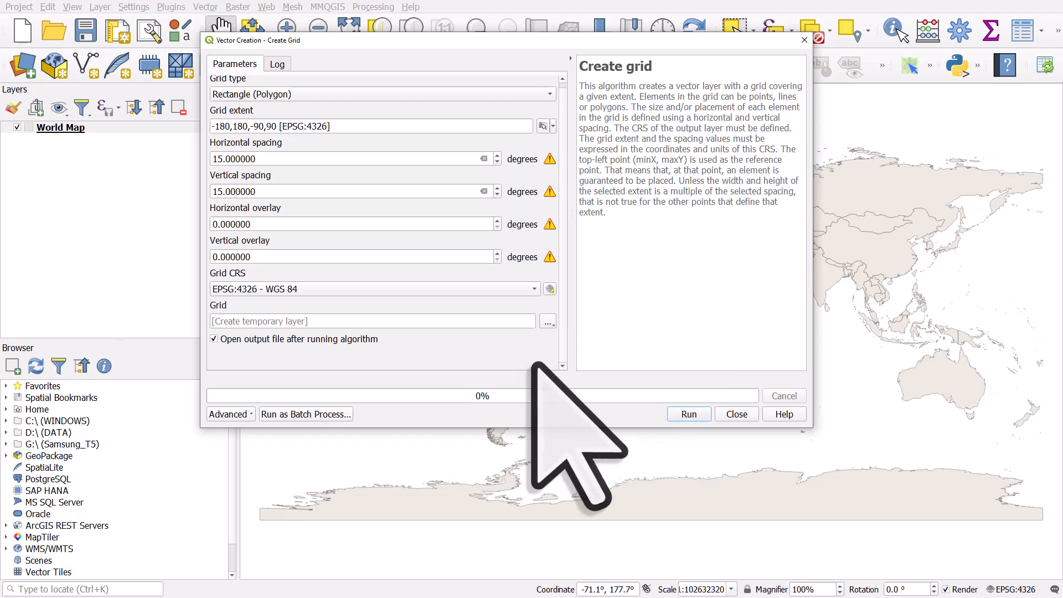
Step: Run Create Grid, close the dialog, and select the new Grid layer
click(687, 413)
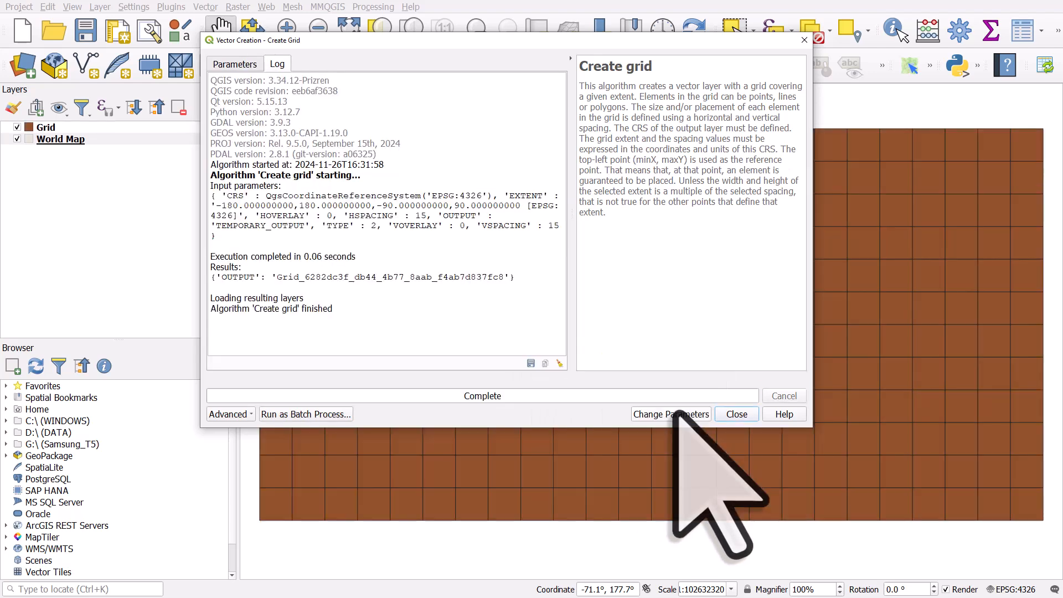
click(736, 415)
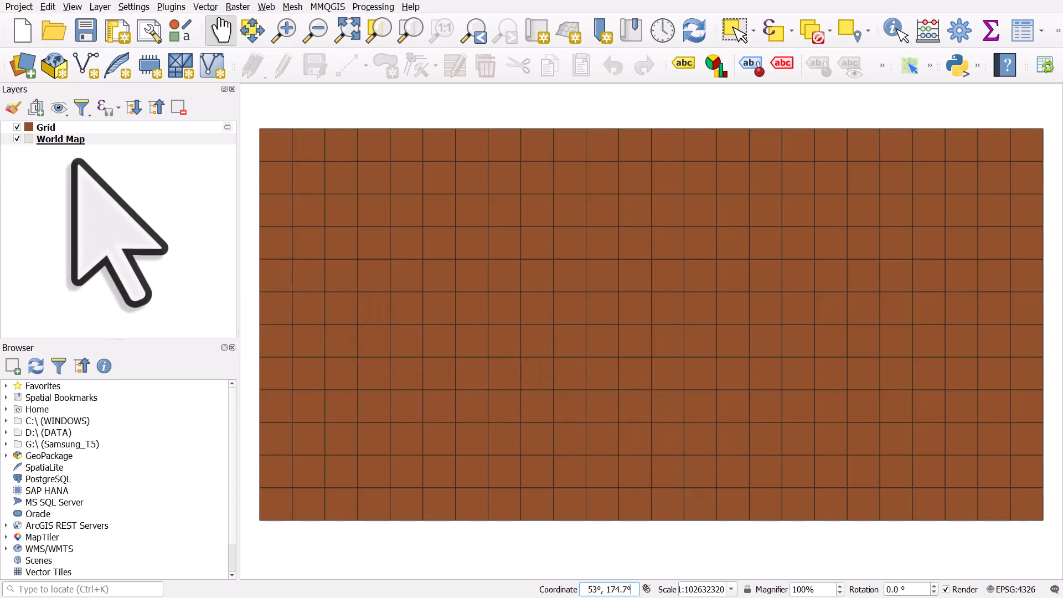
click(45, 127)
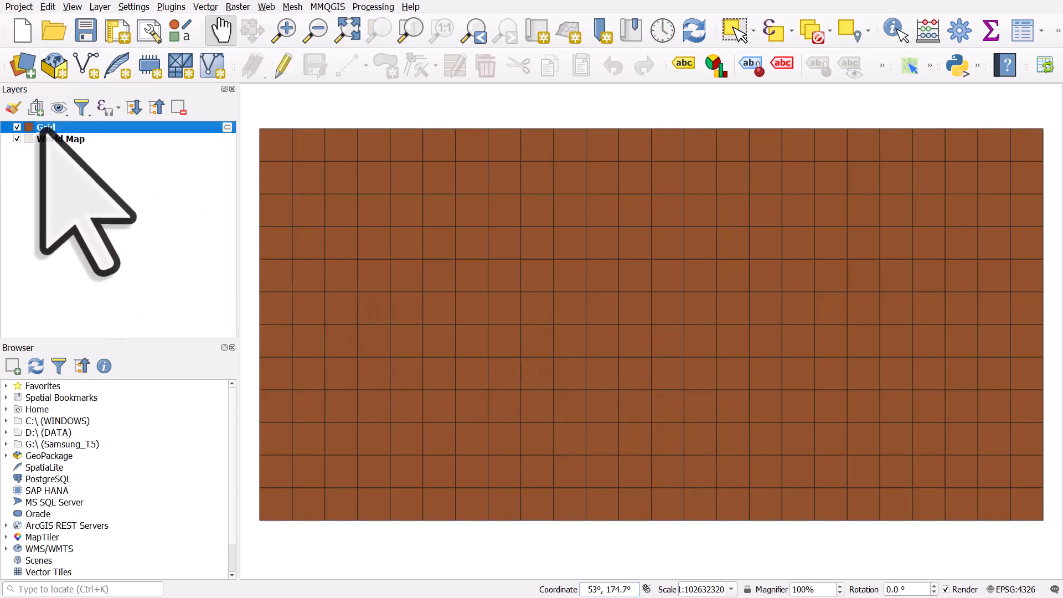
Step: Give the Grid layer's simple fill a light blue colour and white stroke
double_click(46, 127)
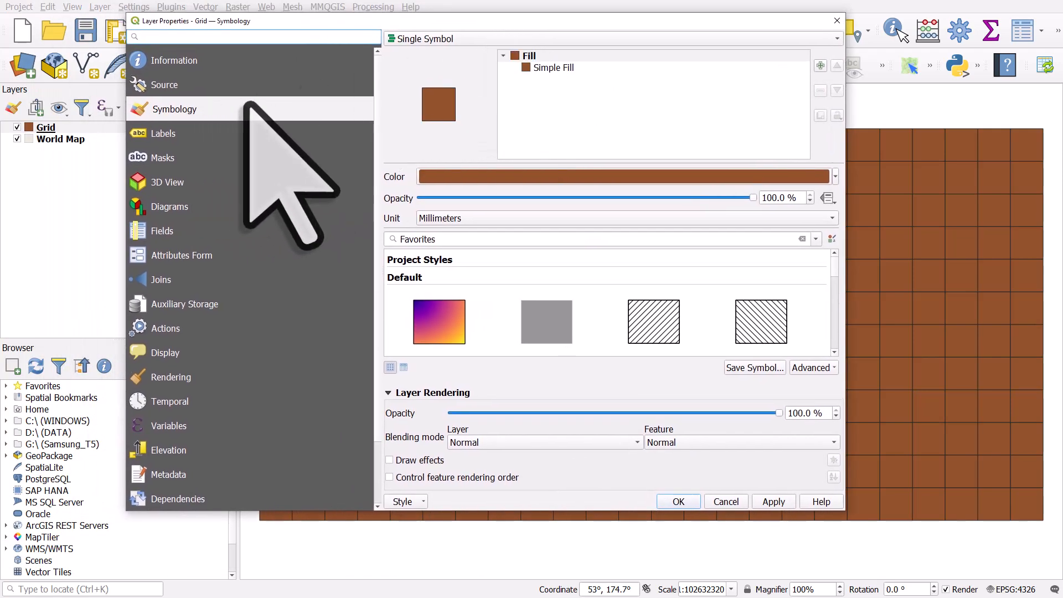
click(552, 67)
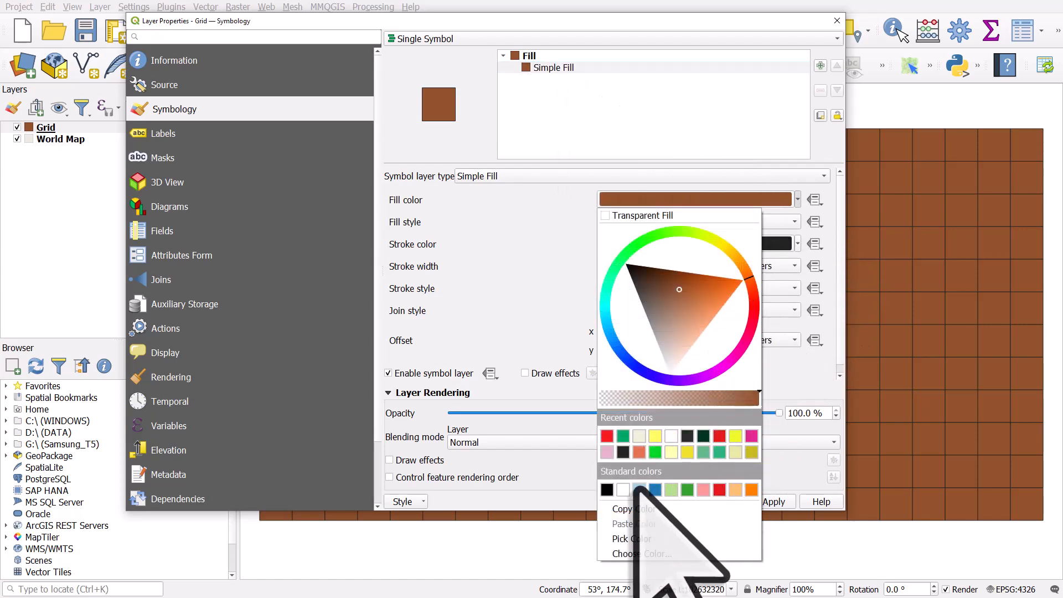
click(653, 489)
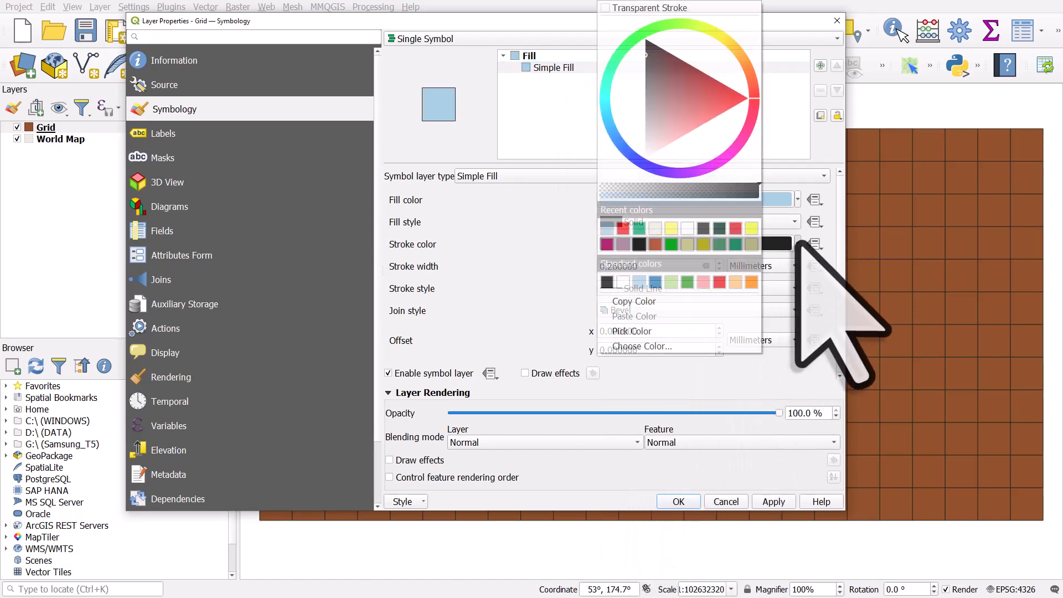
click(676, 501)
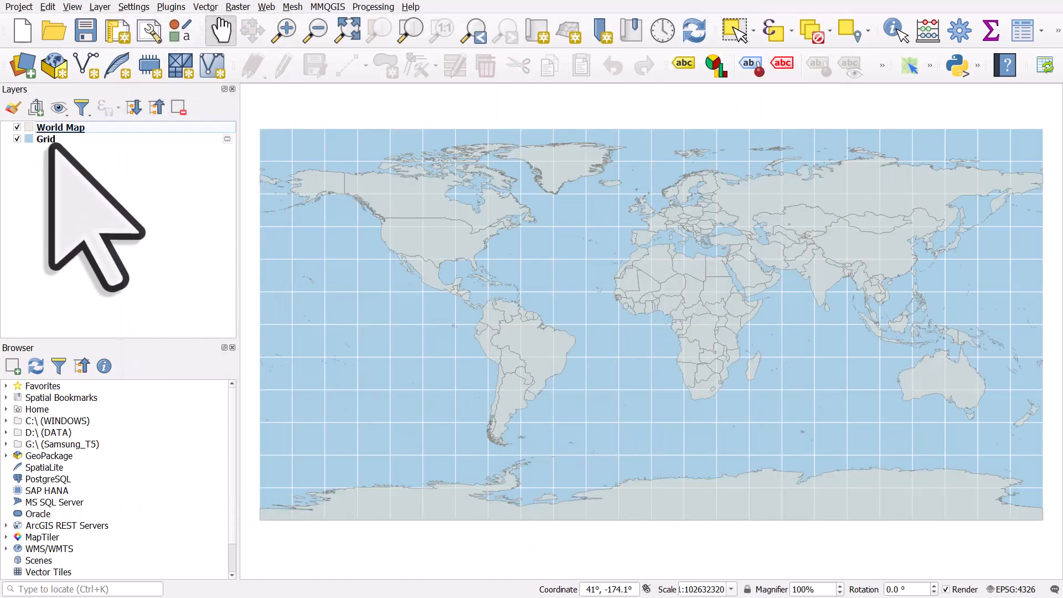
mouse_move(81, 258)
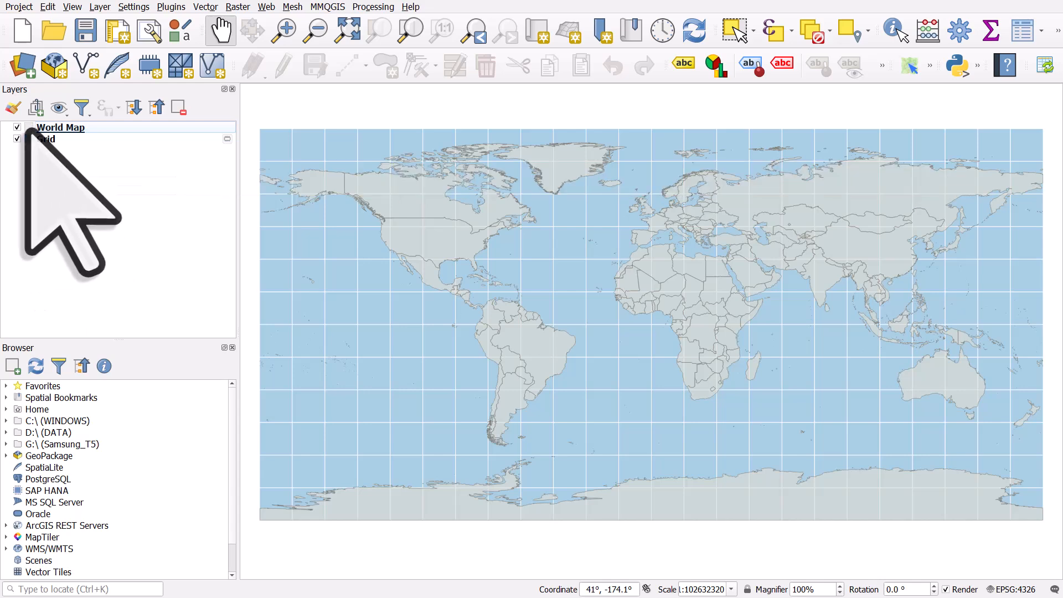
Step: Make the World Map country outlines the same green as the fill
double_click(60, 127)
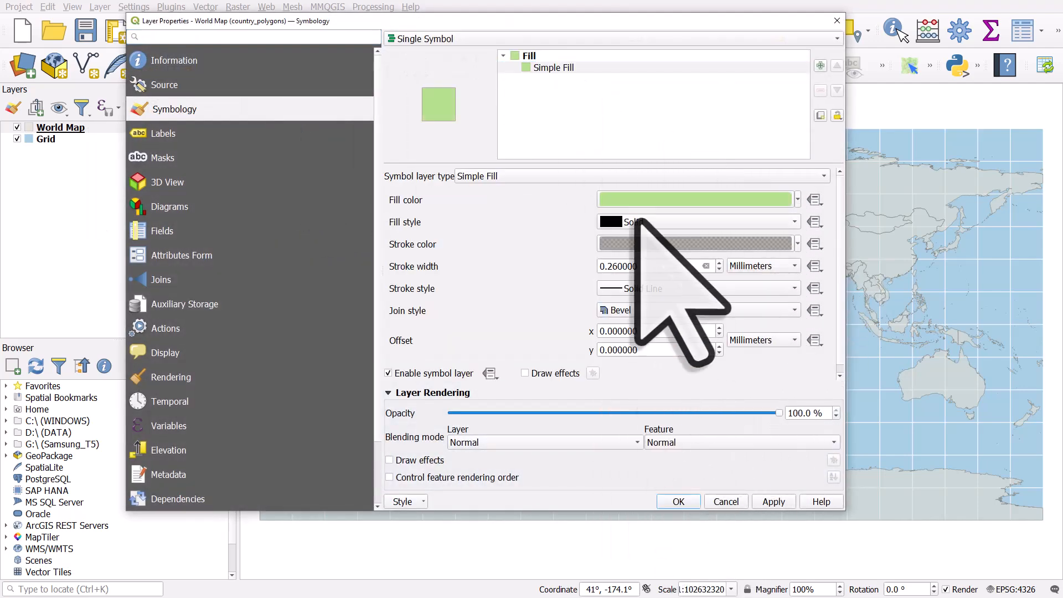
click(695, 245)
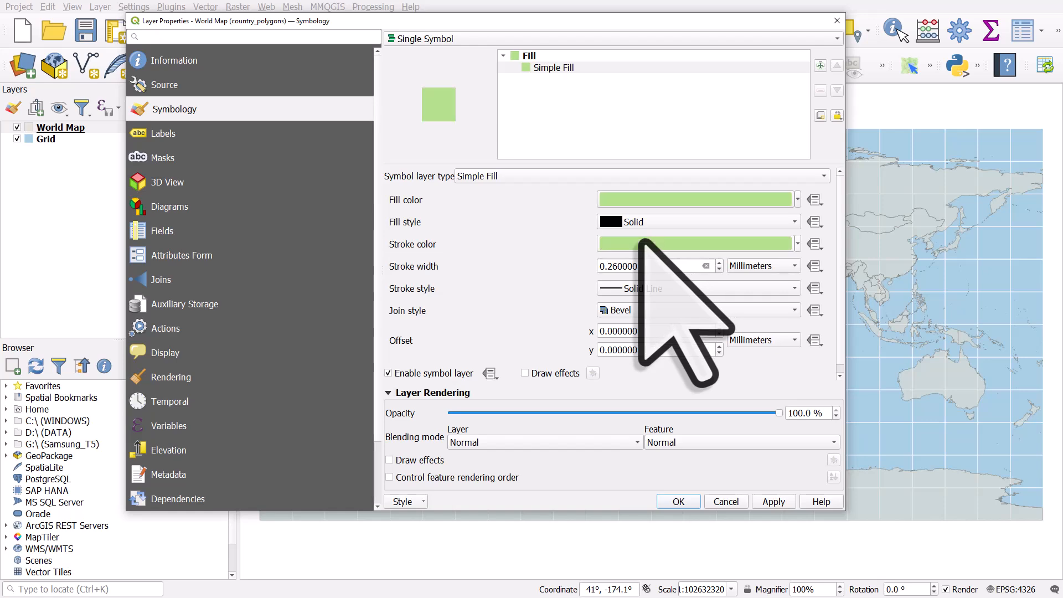
click(677, 502)
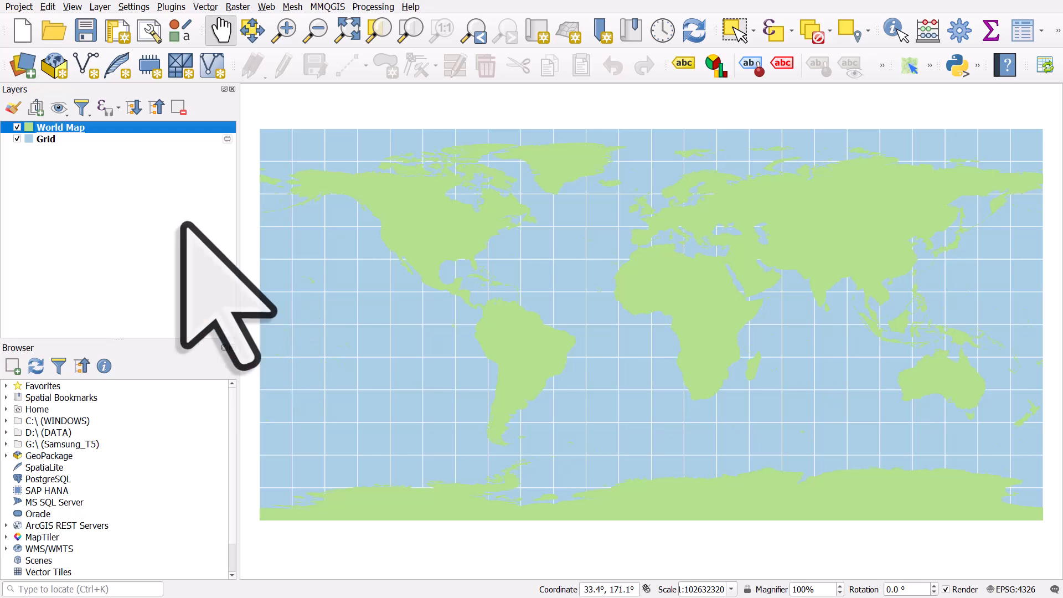
Step: Change the World Map land fill to the darker green #7bb544
double_click(60, 127)
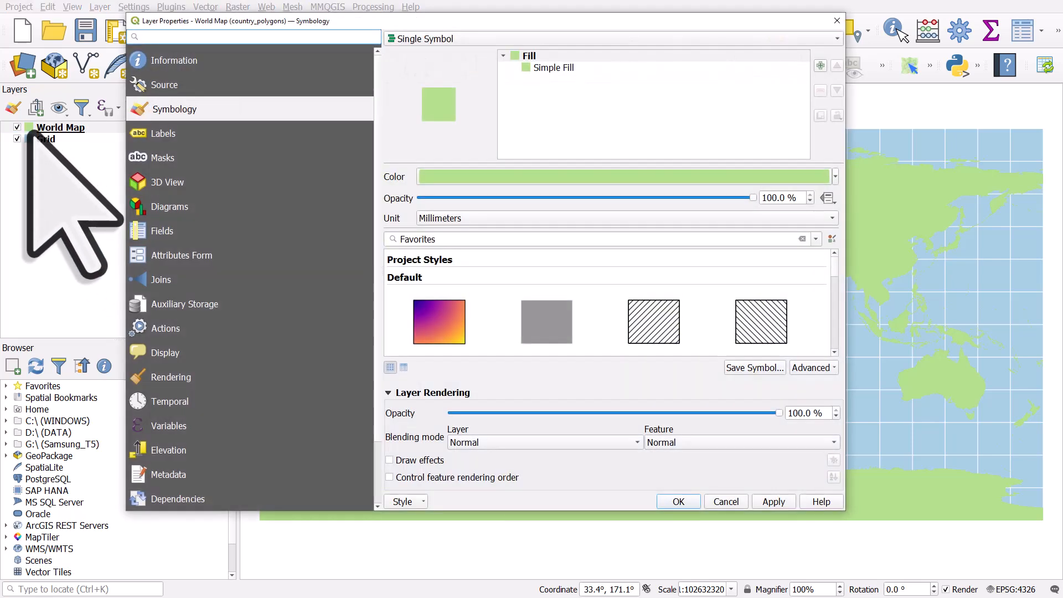
click(623, 176)
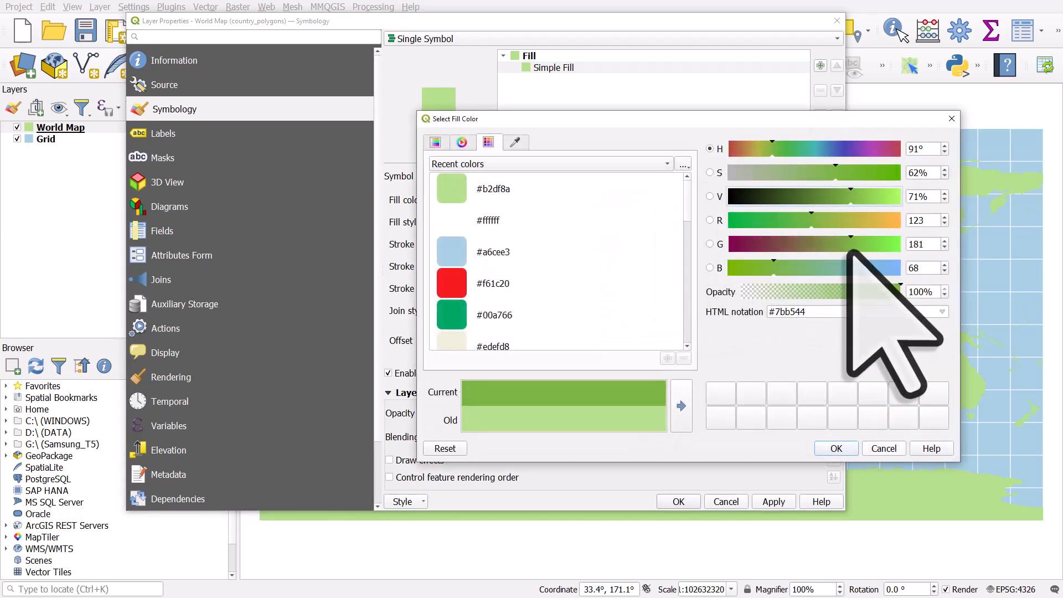
click(835, 448)
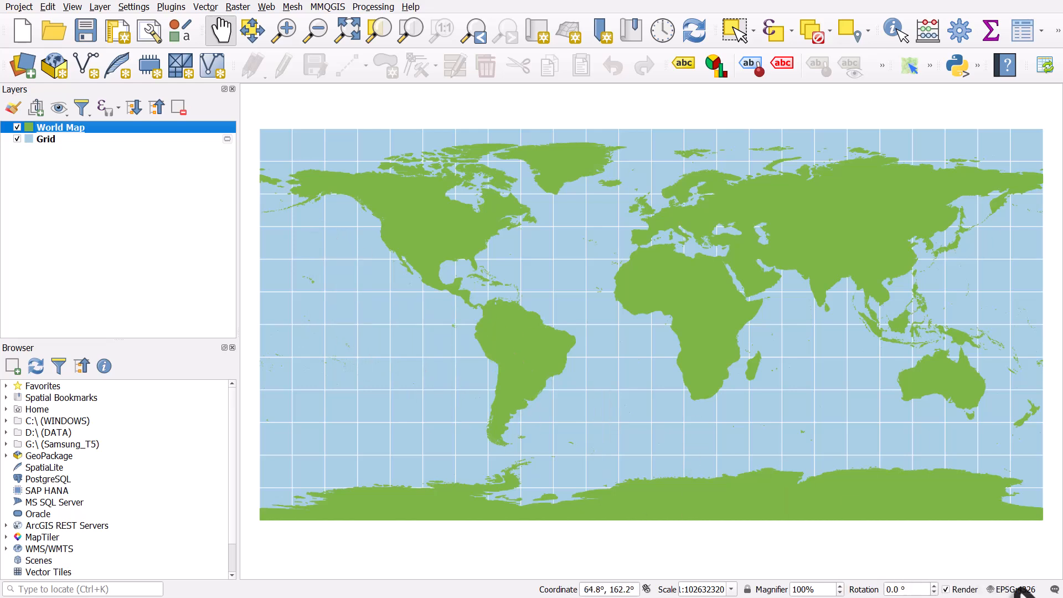
mouse_move(1024, 589)
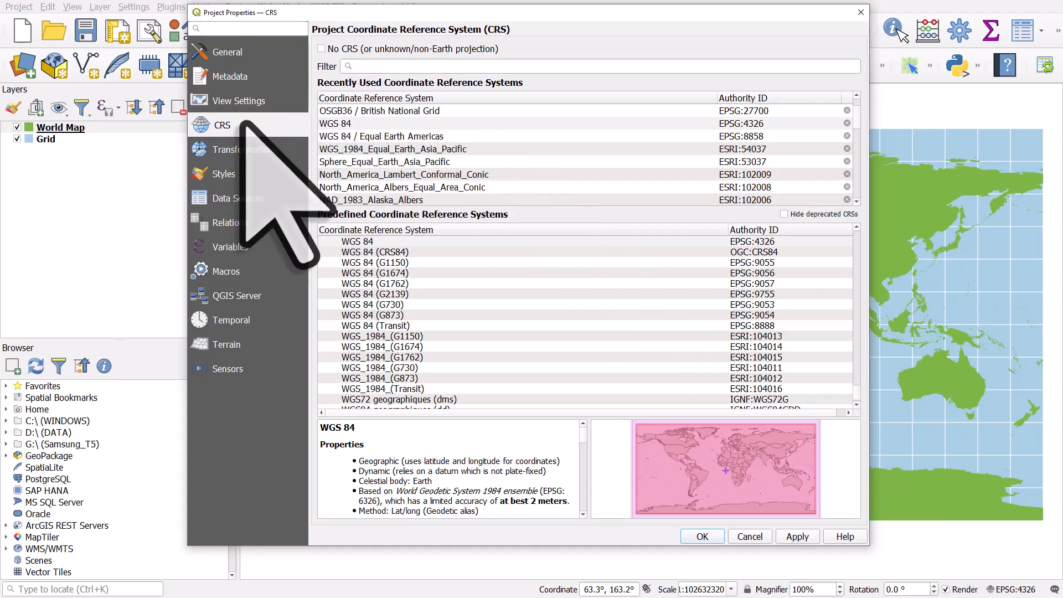
mouse_move(393, 149)
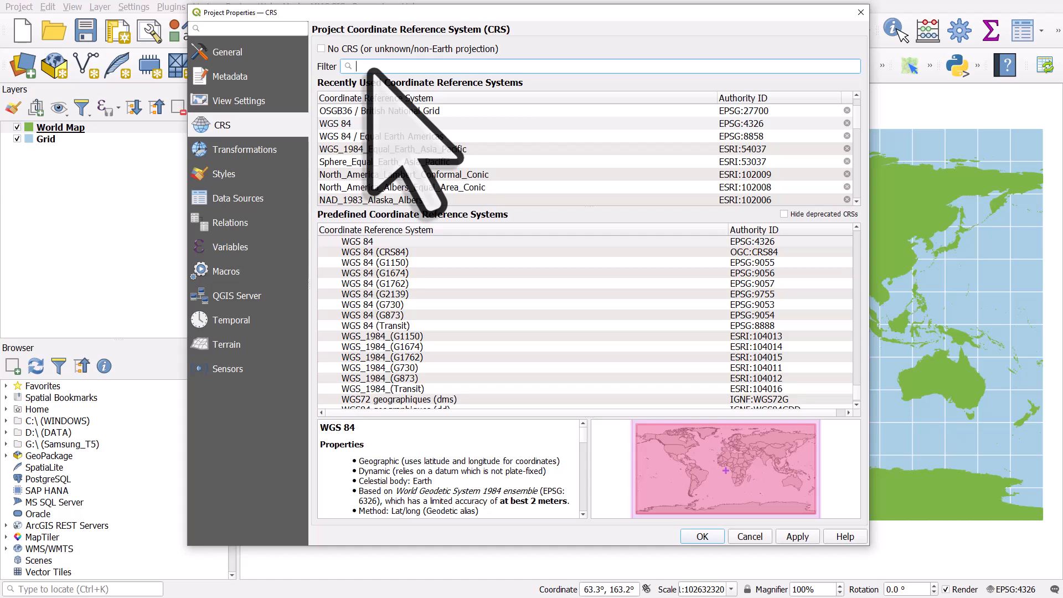
Step: Filter the CRS list by 'wi' and apply World_Winkel_Tripel_NGS to the project
text(wink)
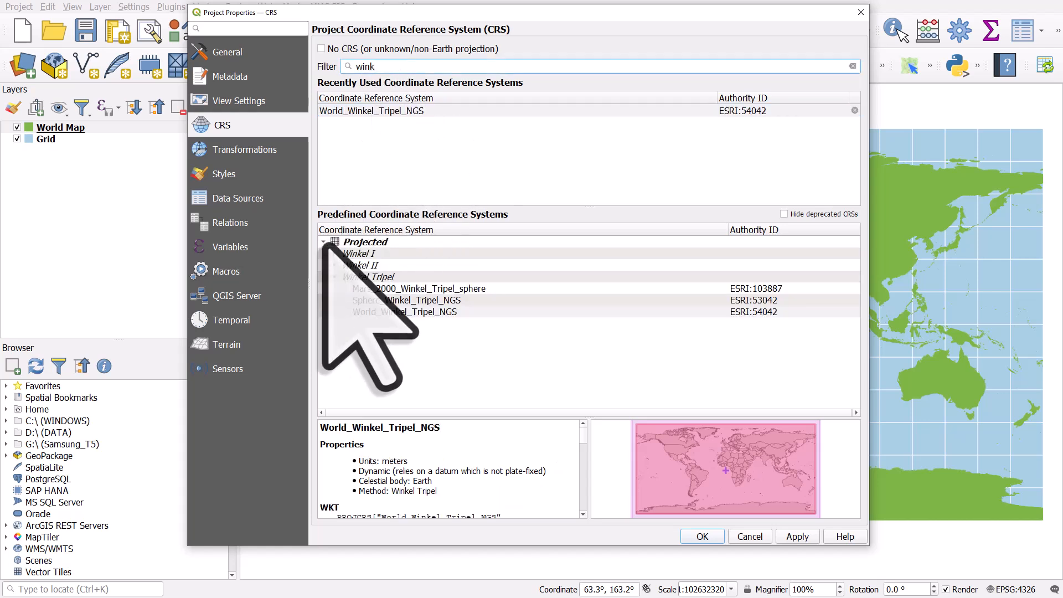
click(324, 242)
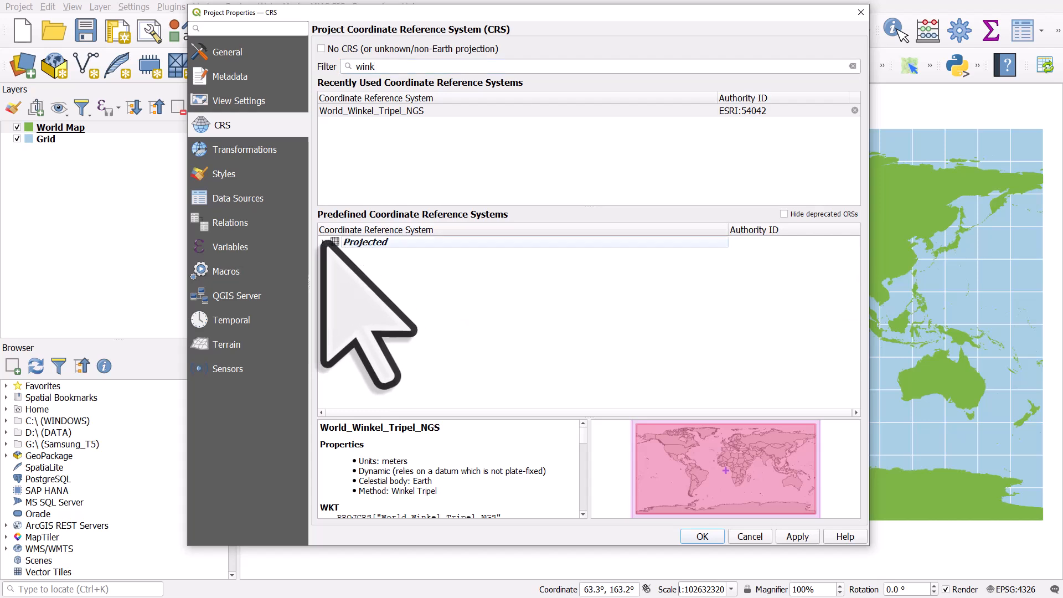
click(323, 242)
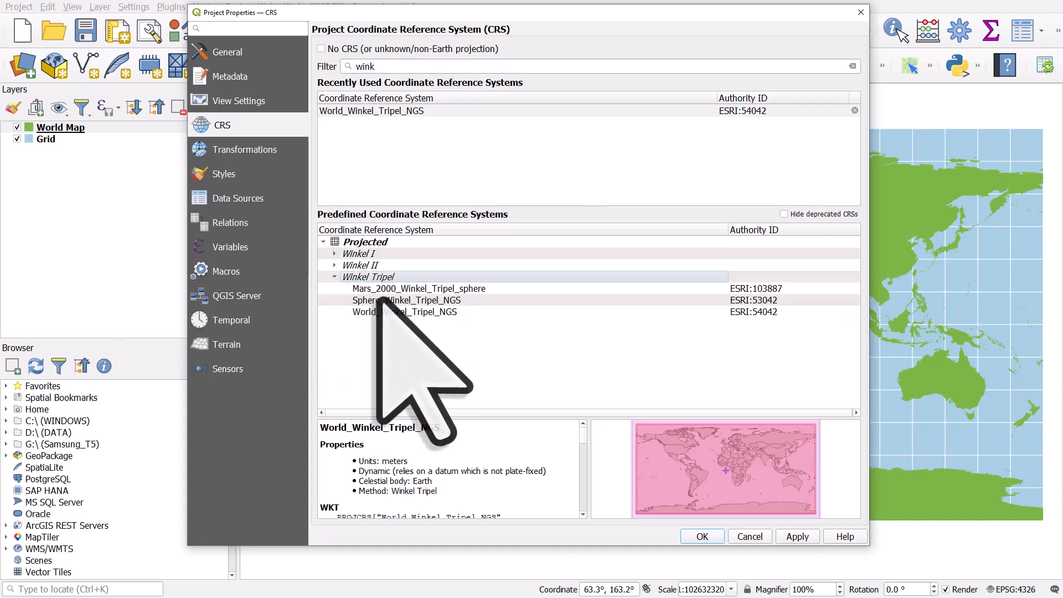
click(405, 311)
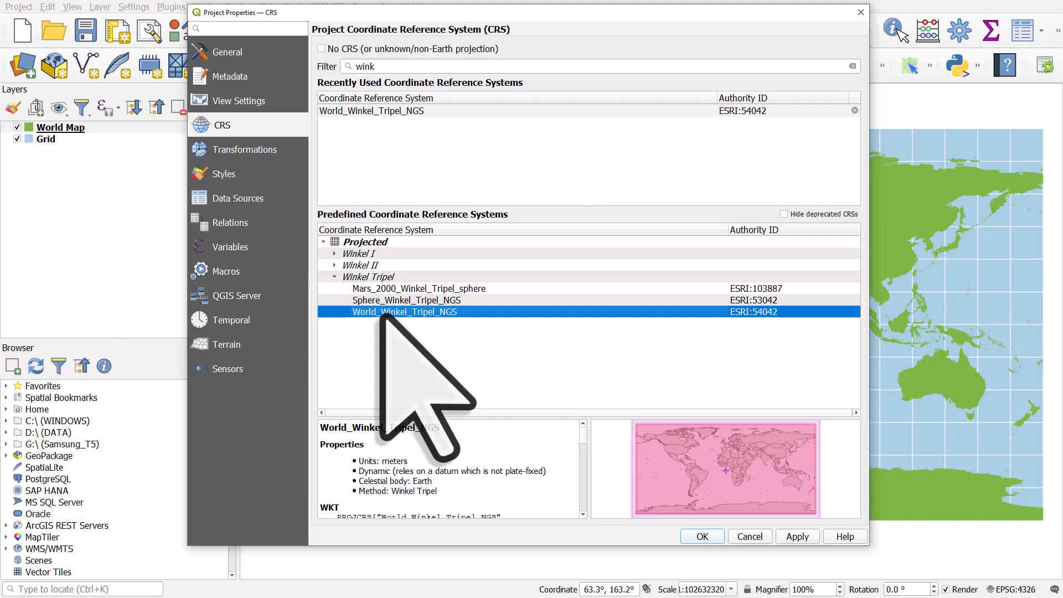
mouse_move(444, 380)
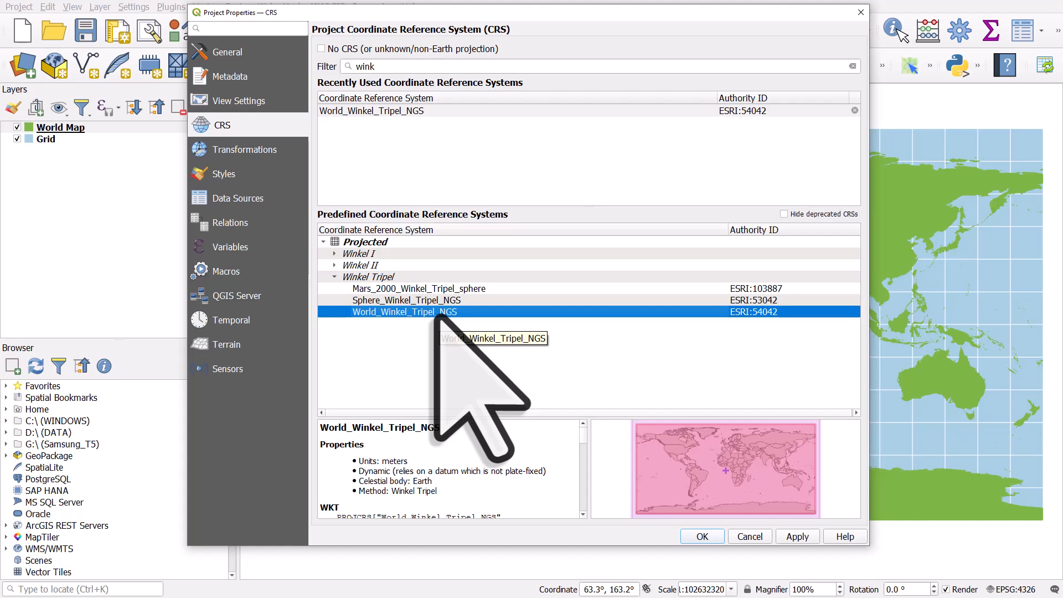
click(701, 536)
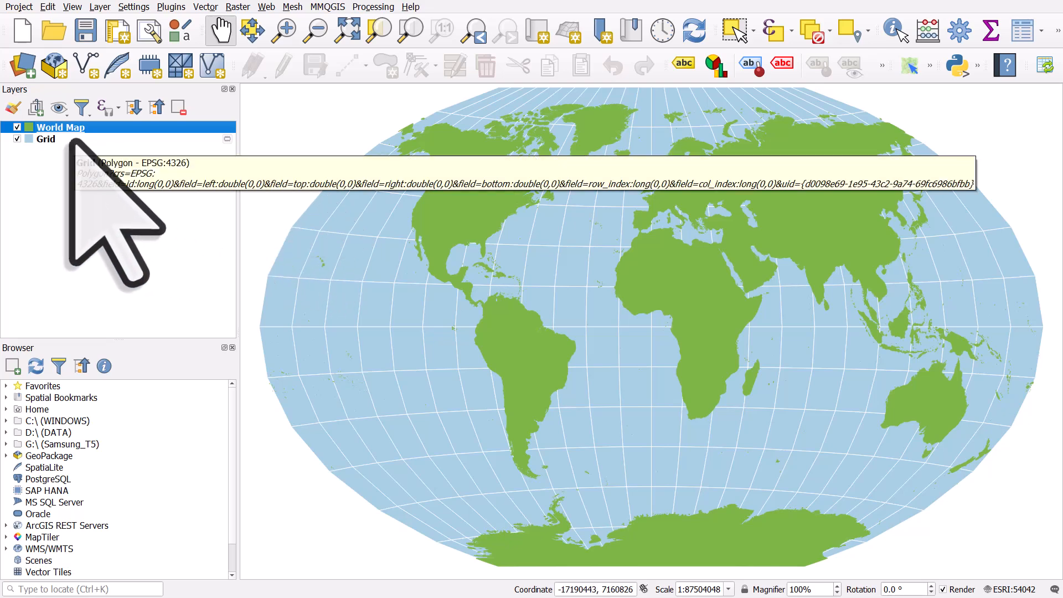
mouse_move(230, 176)
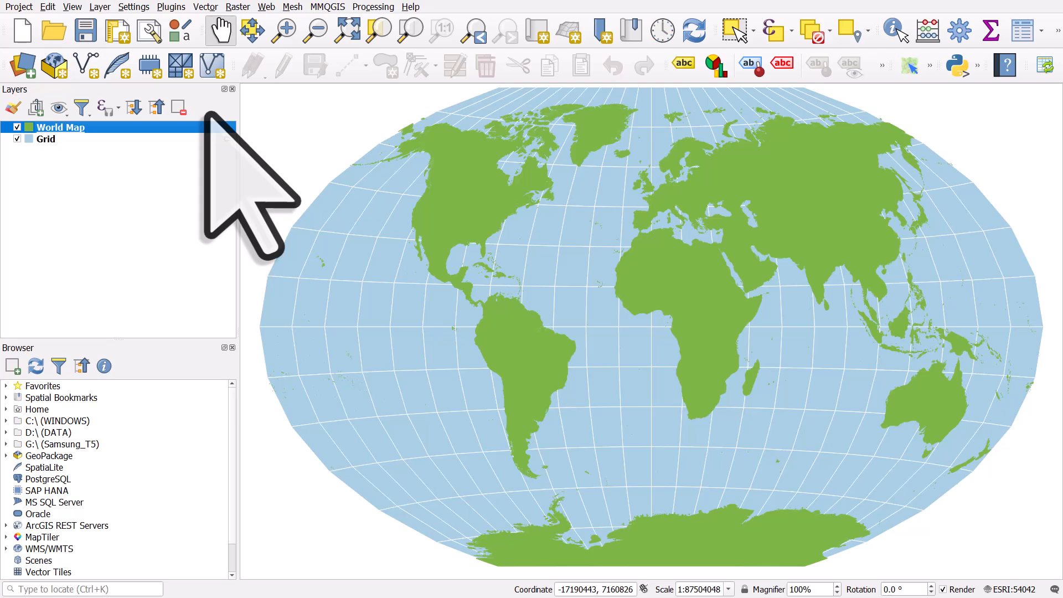
Step: Select the Grid layer and open its layer properties
click(45, 139)
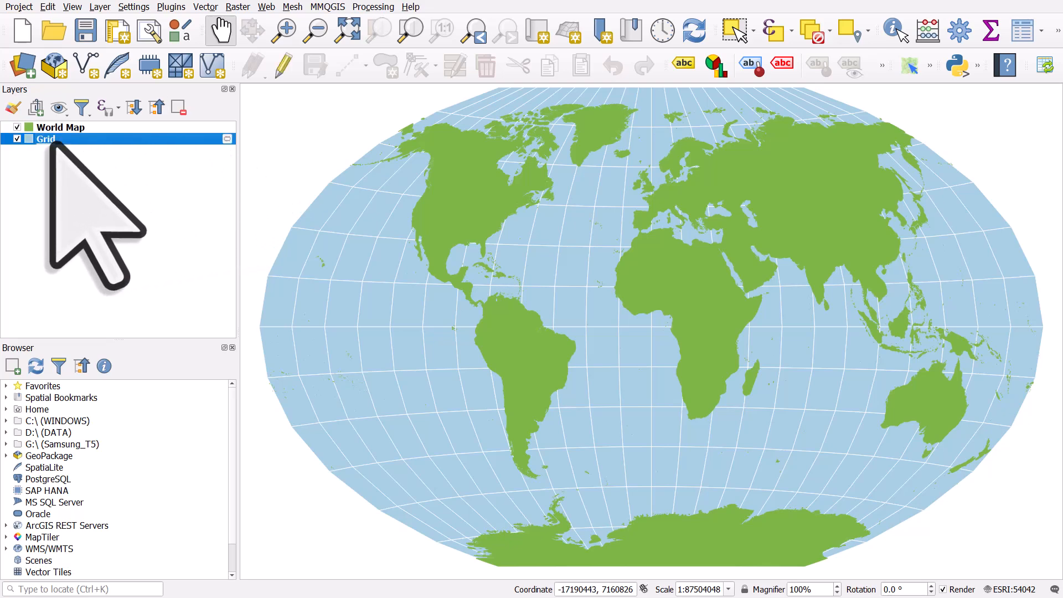
double_click(46, 139)
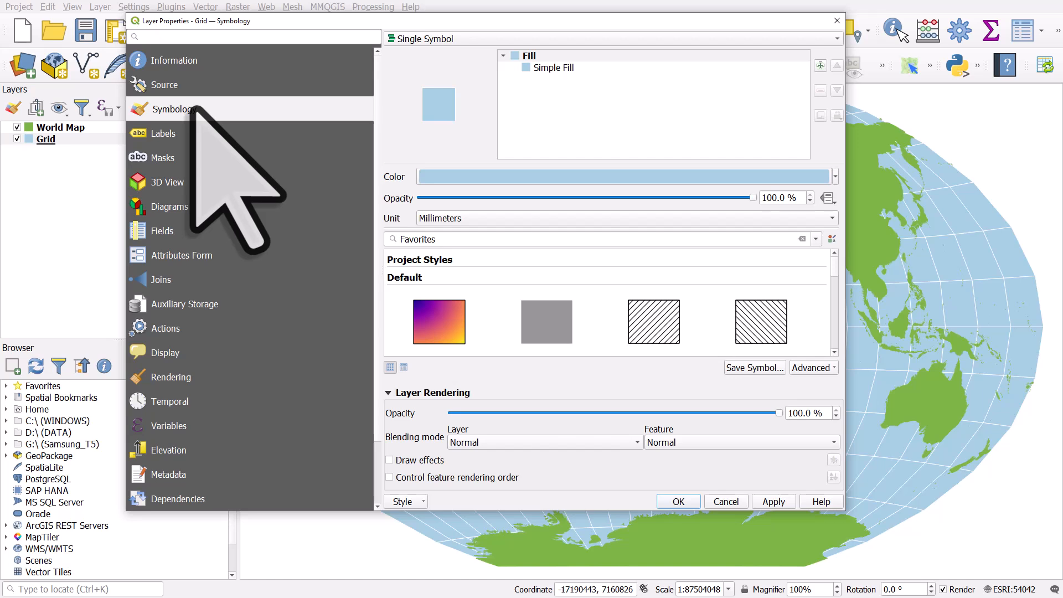
Step: Change the Grid's Simple Fill symbol layer type to Geometry Generator
click(556, 67)
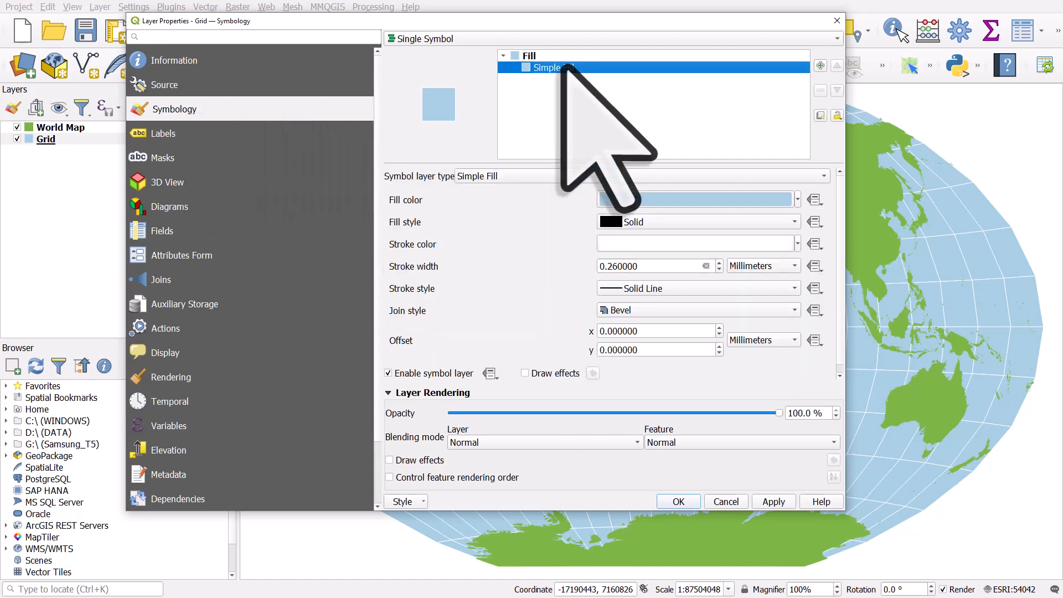
mouse_move(461, 264)
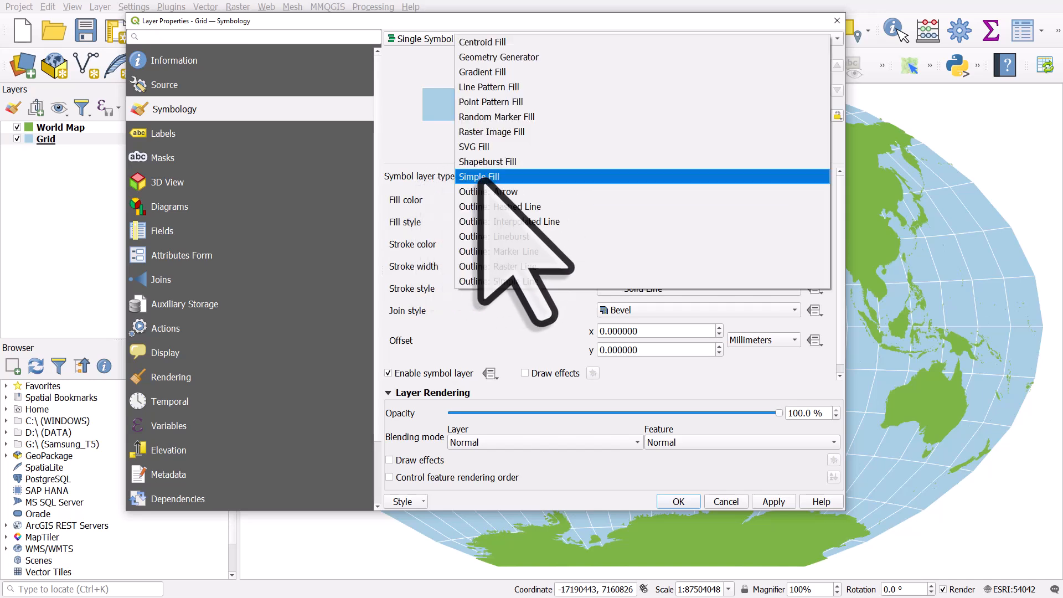
click(499, 57)
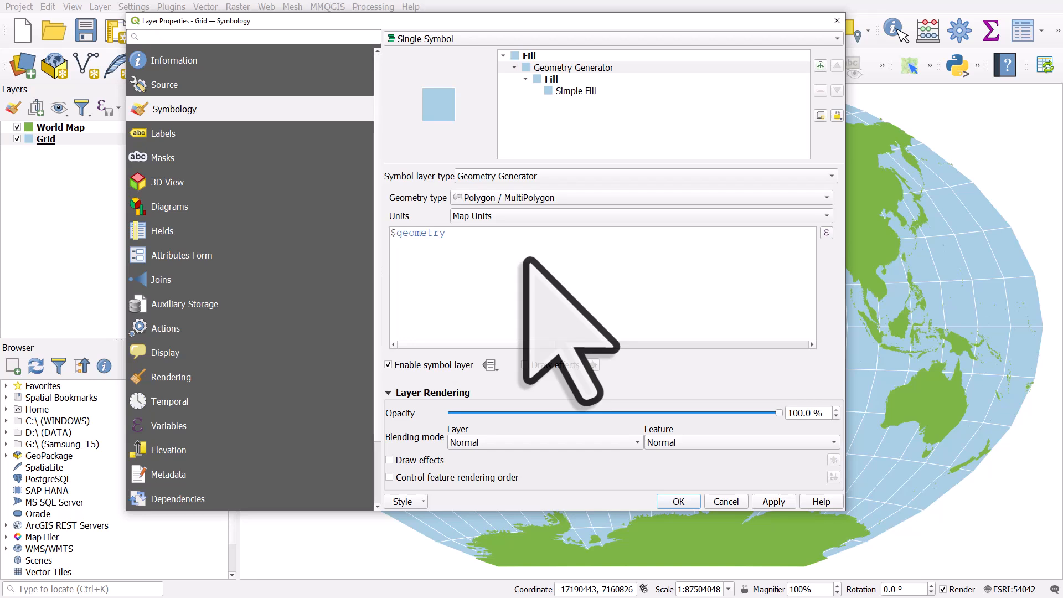
mouse_move(495, 312)
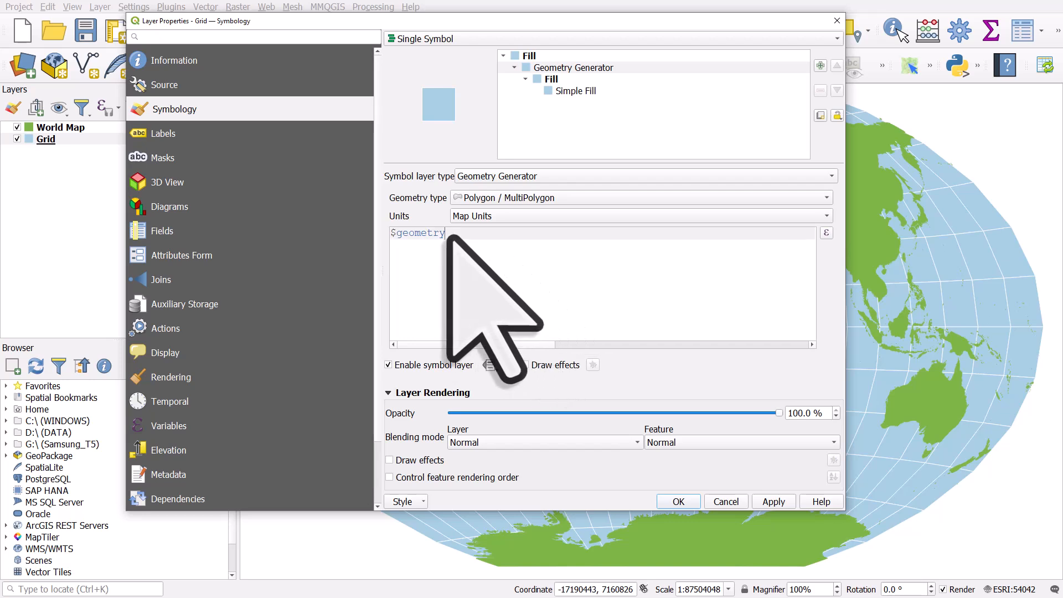
mouse_move(447, 319)
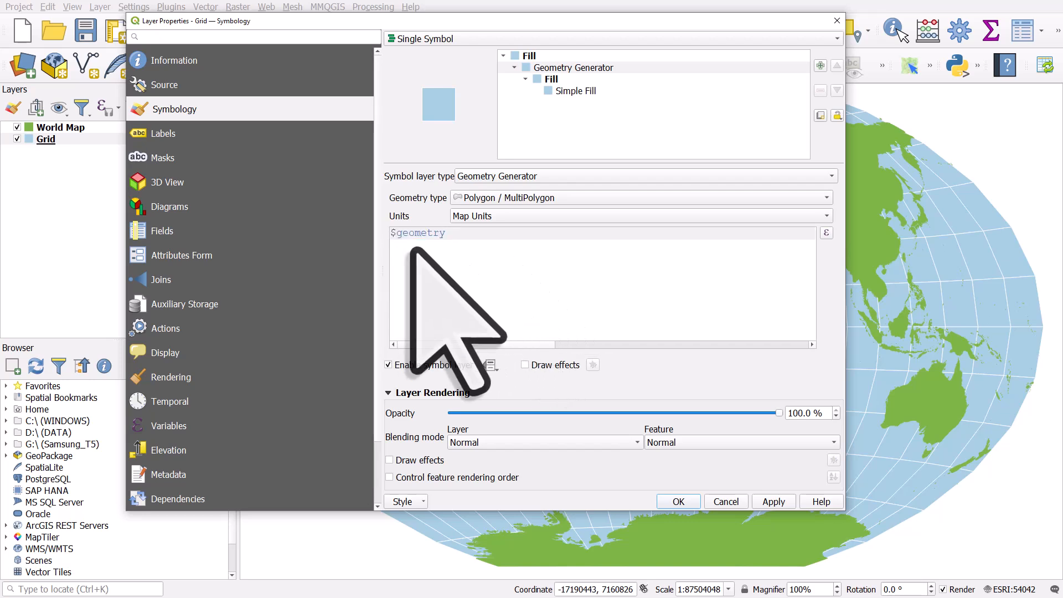
mouse_move(498, 319)
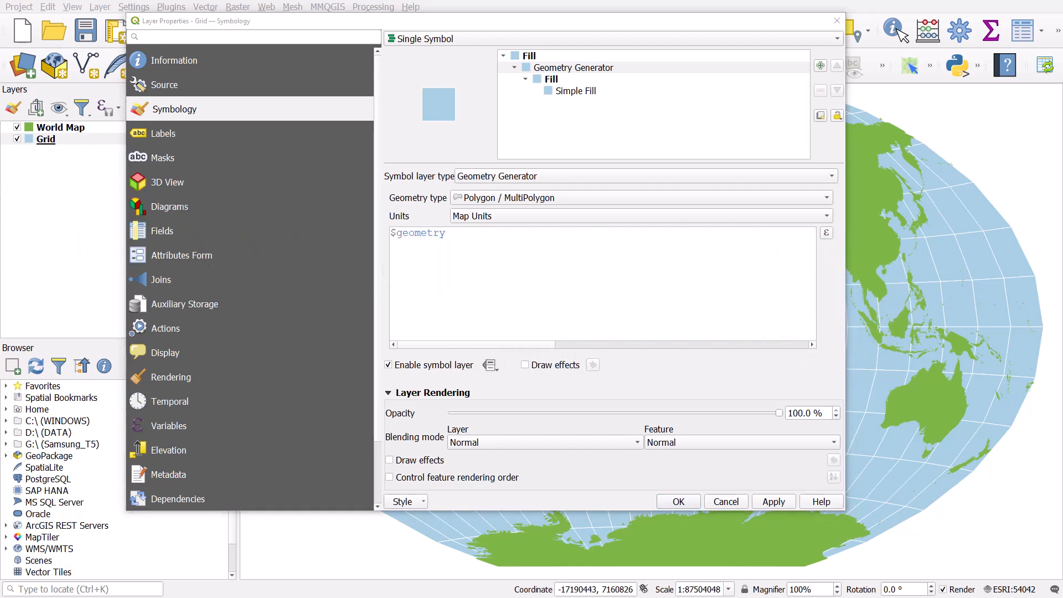
Step: Build the expression densify_by_count($geometry, 10) in the expression builder
click(827, 233)
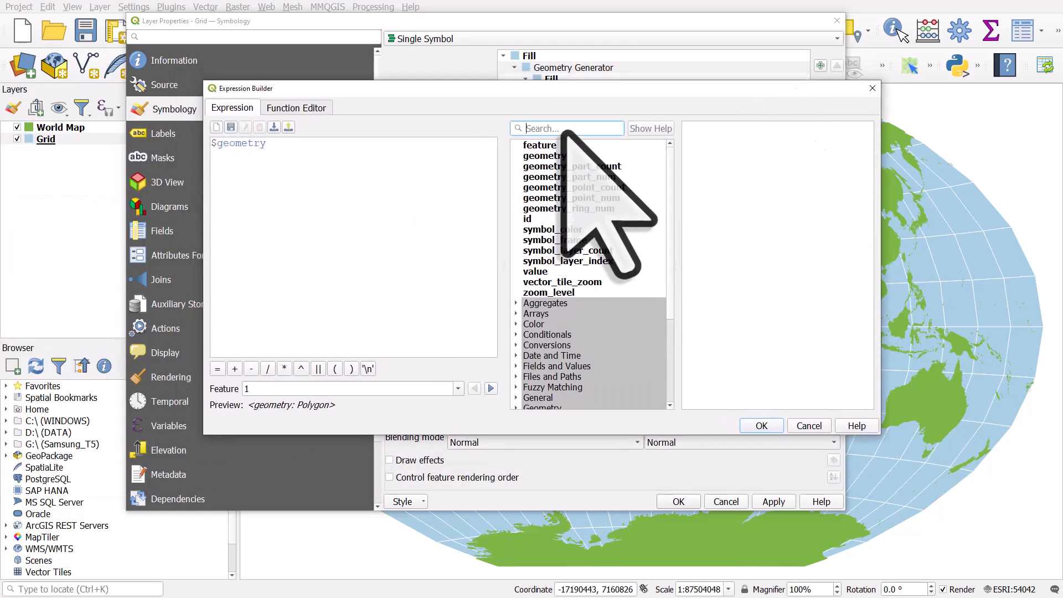
text(d)
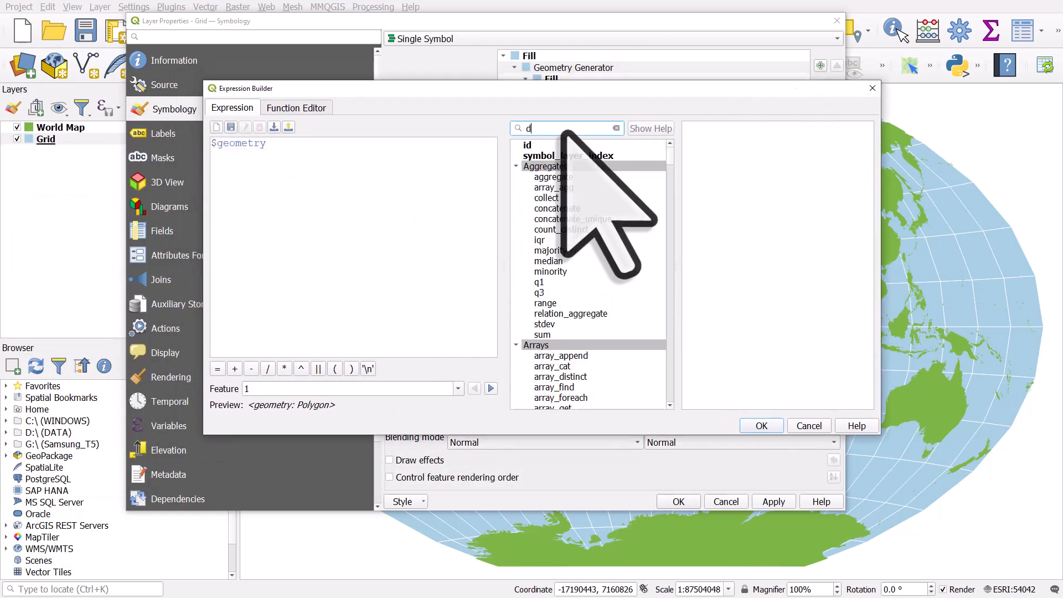
text(ensify)
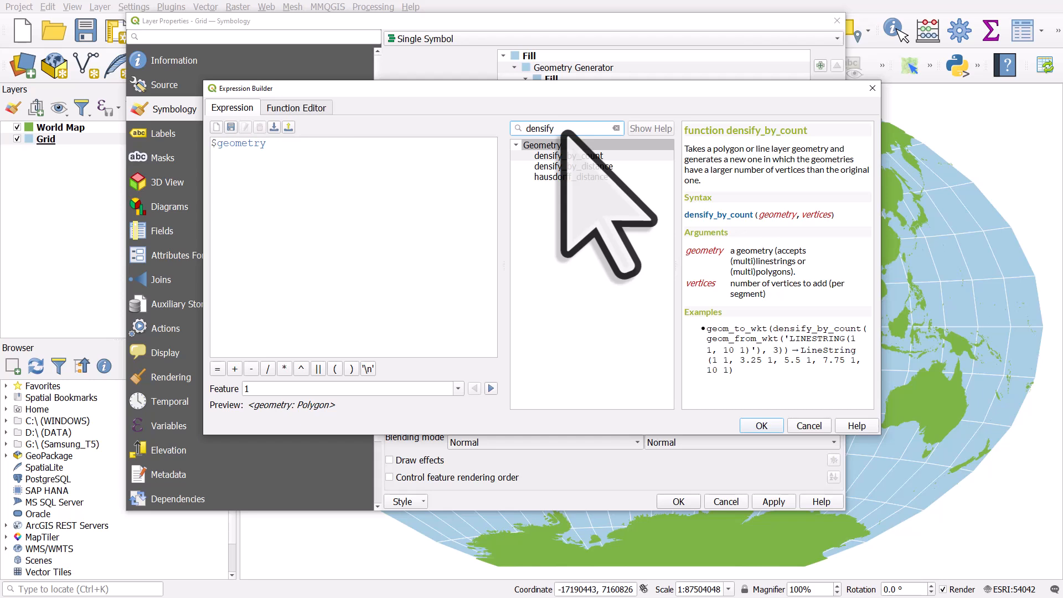
click(568, 155)
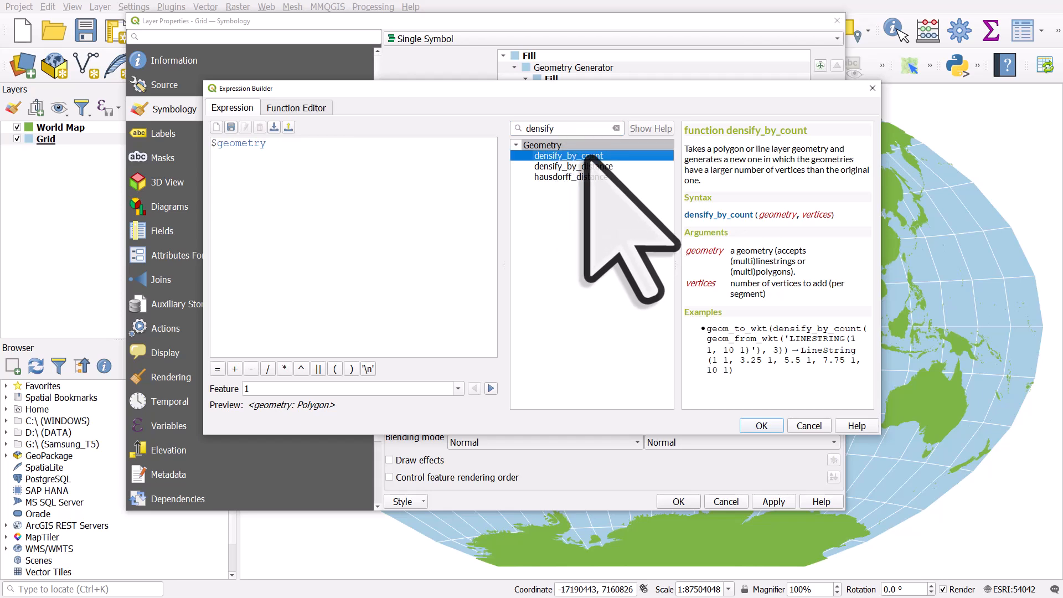
double_click(568, 155)
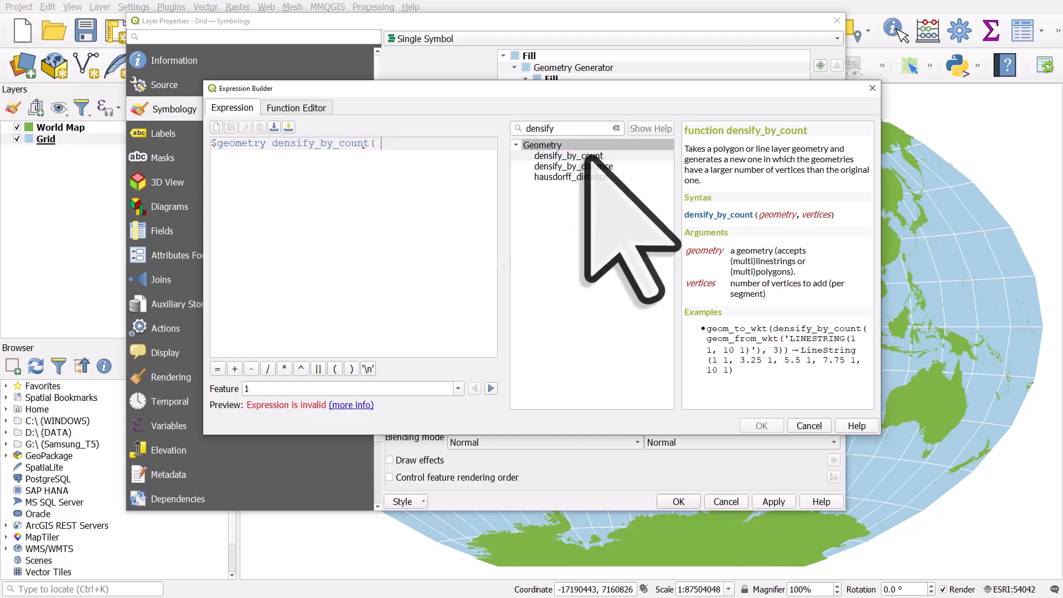
double_click(237, 143)
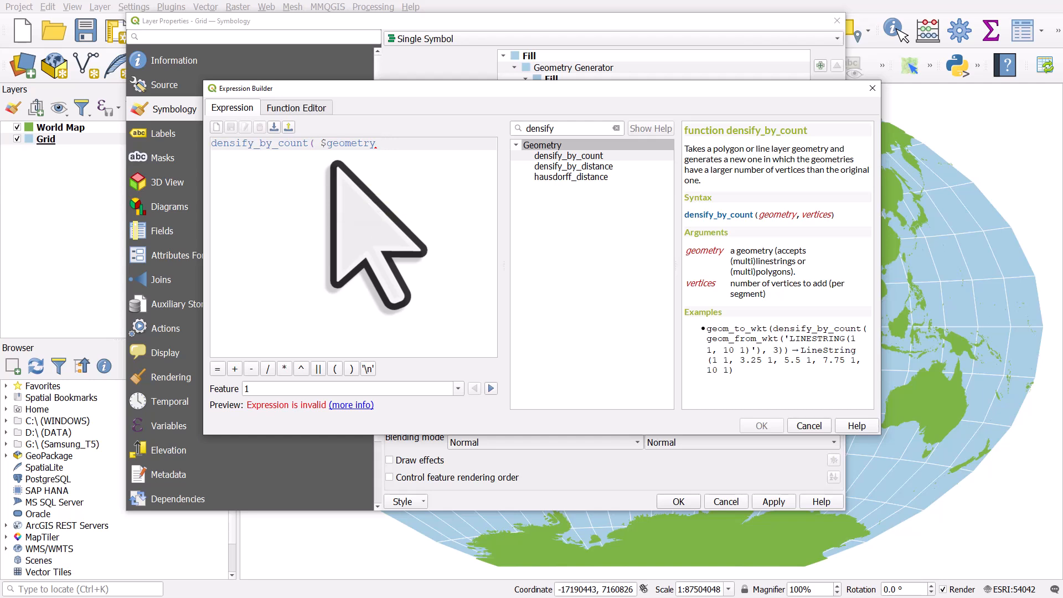
text(,)
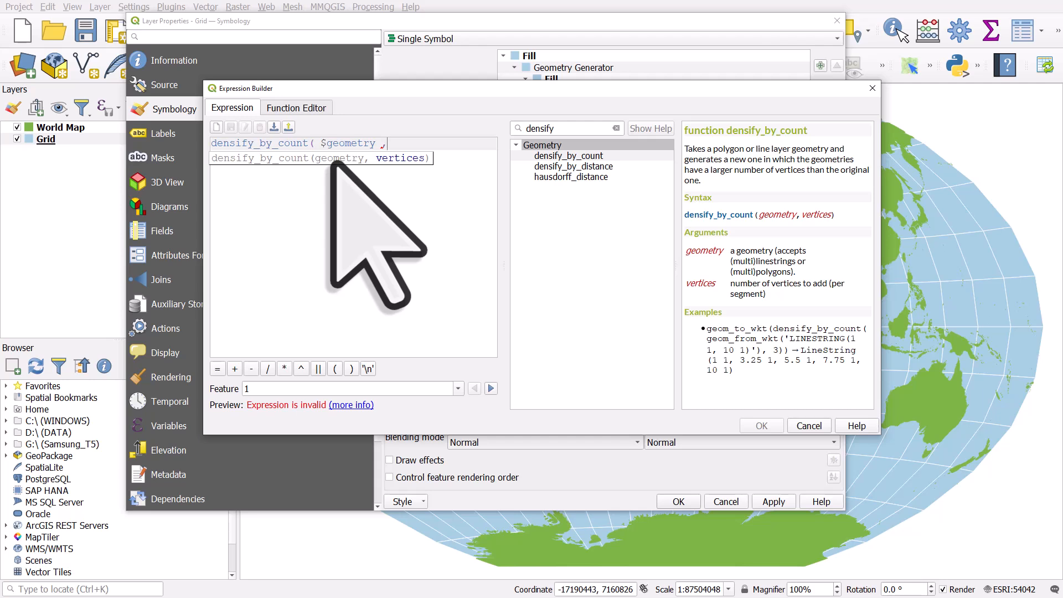
text(,10))
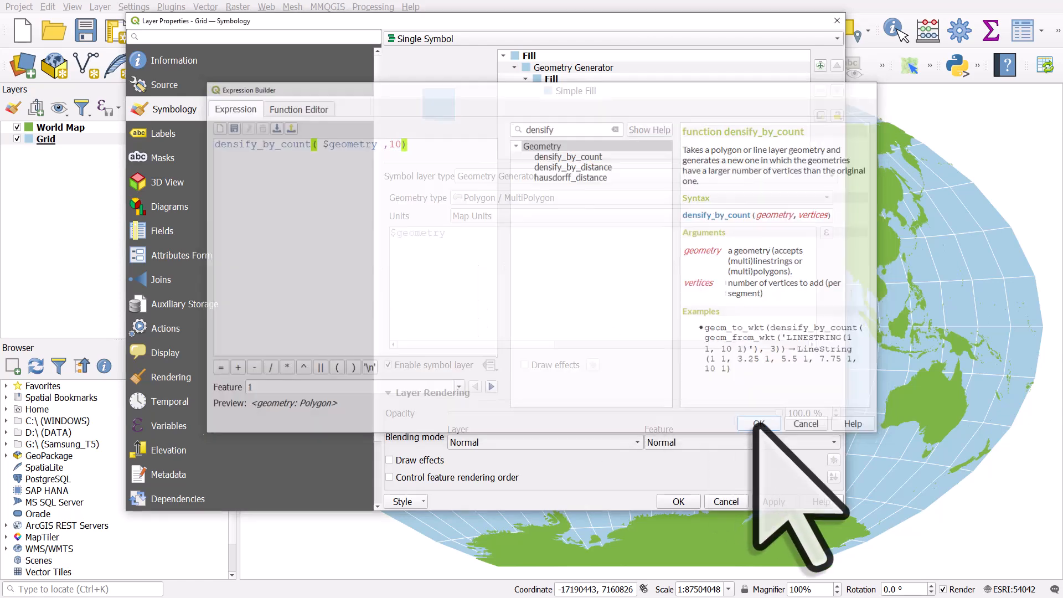
Step: Change the Grid's geometry generator expression to densify_by_count($geometry, 100) and confirm it
click(757, 423)
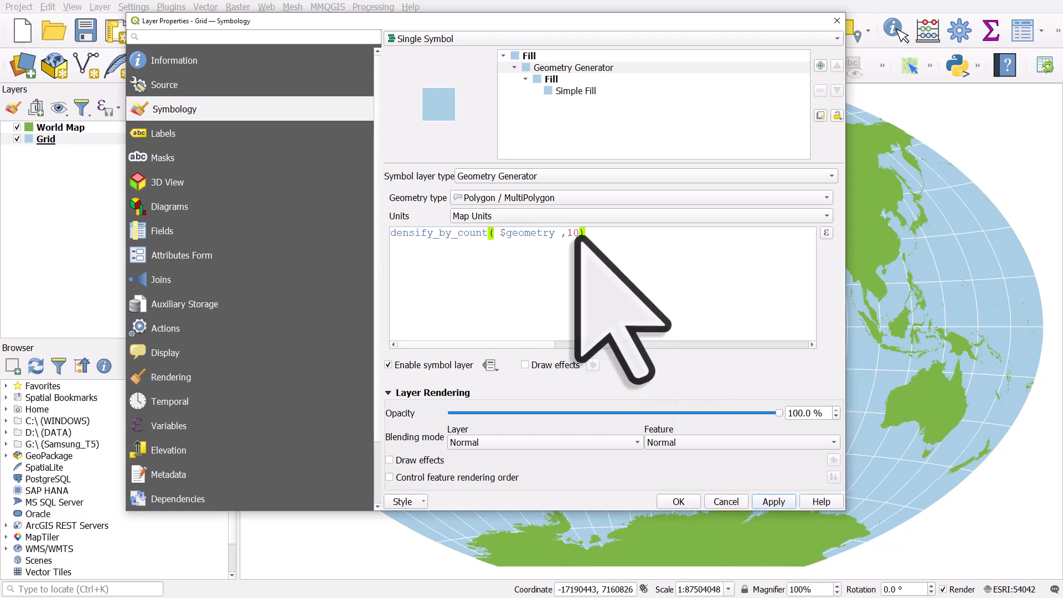
key(BackSpace)
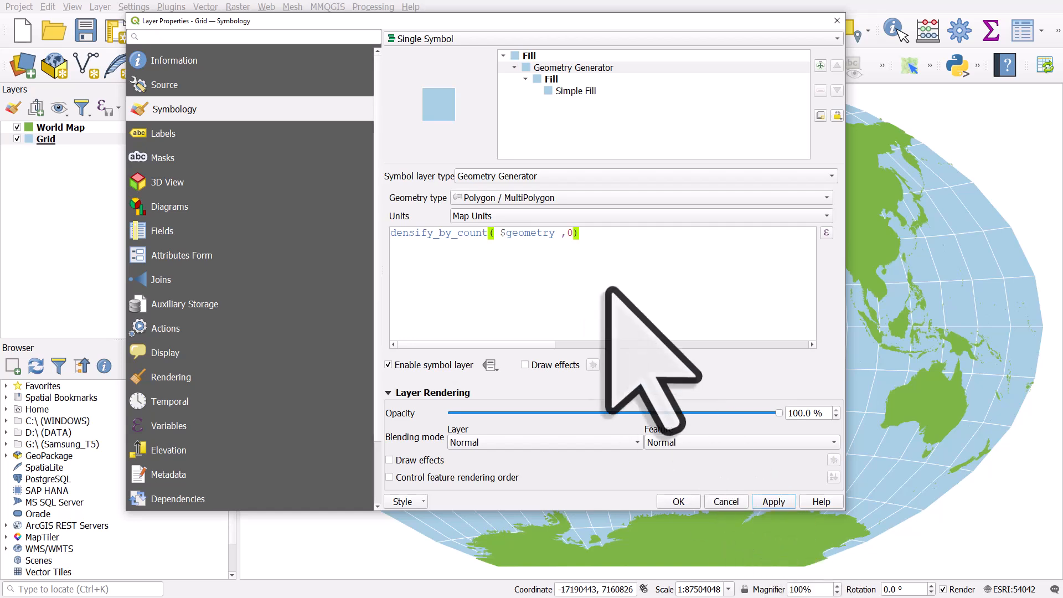
text(10)
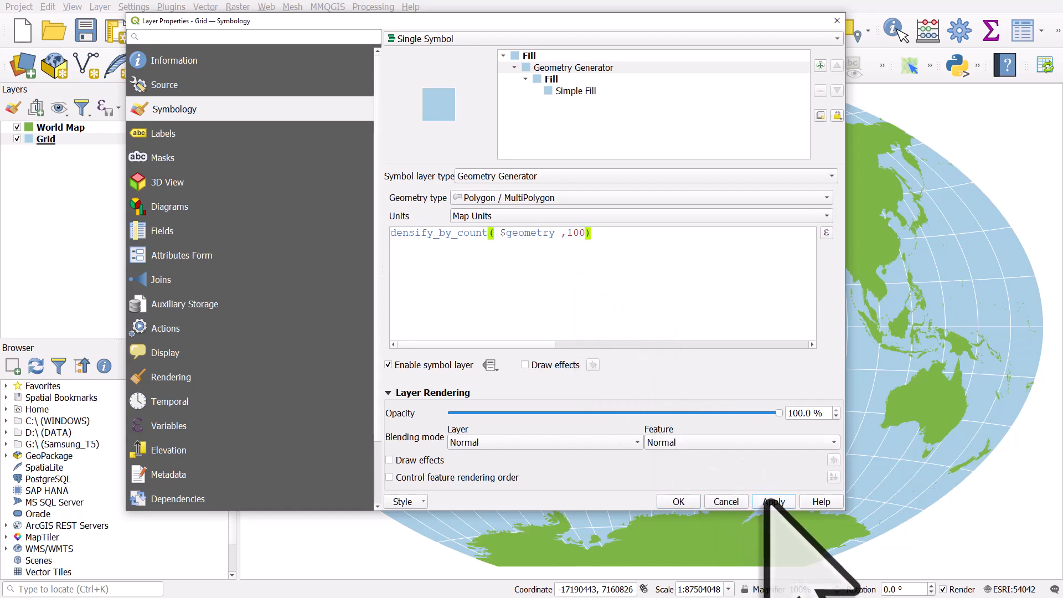
mouse_move(640, 366)
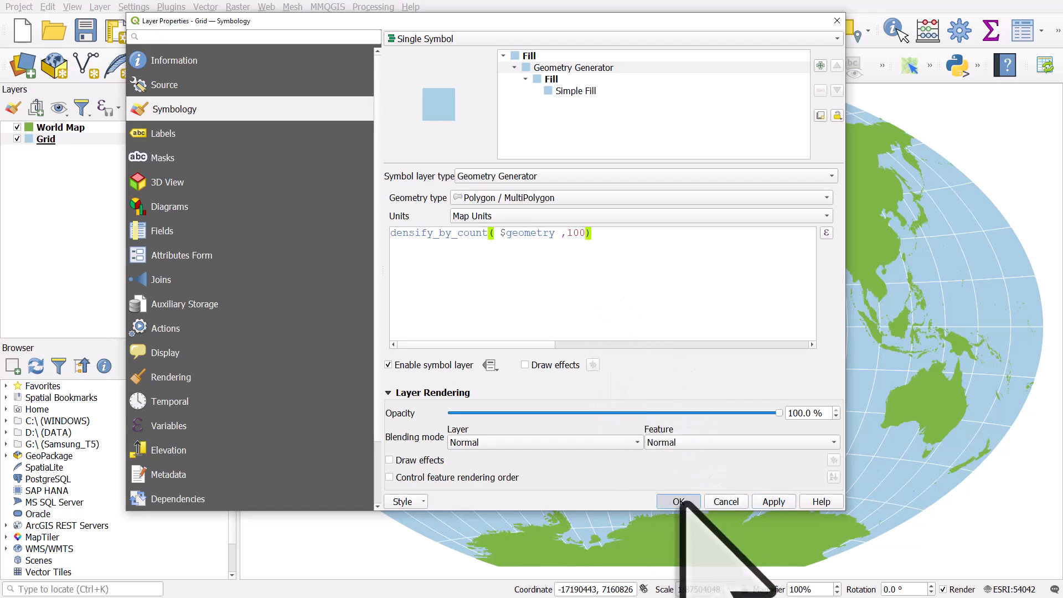
click(678, 502)
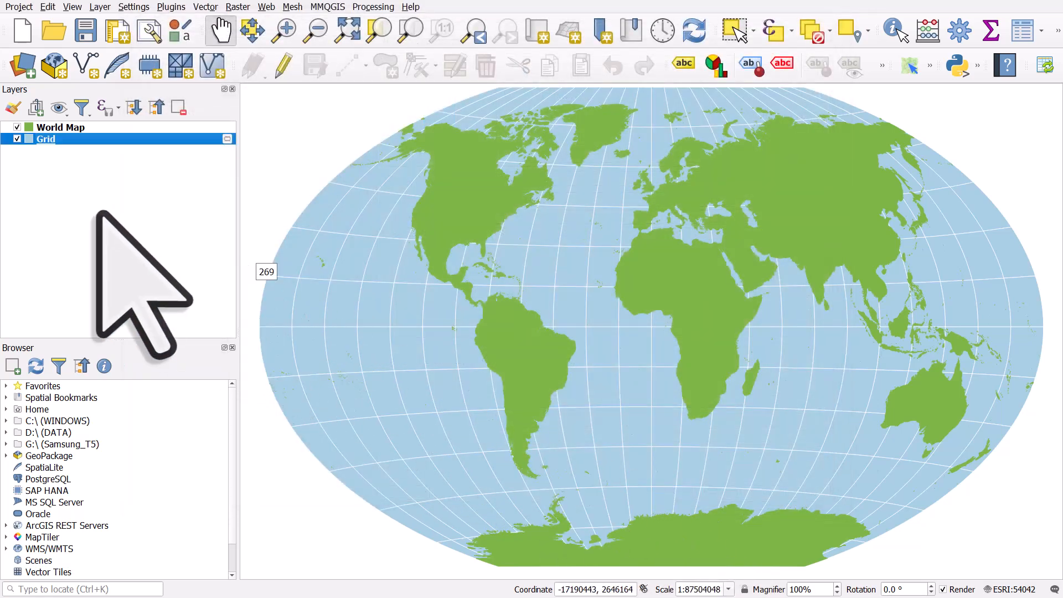
mouse_move(68, 217)
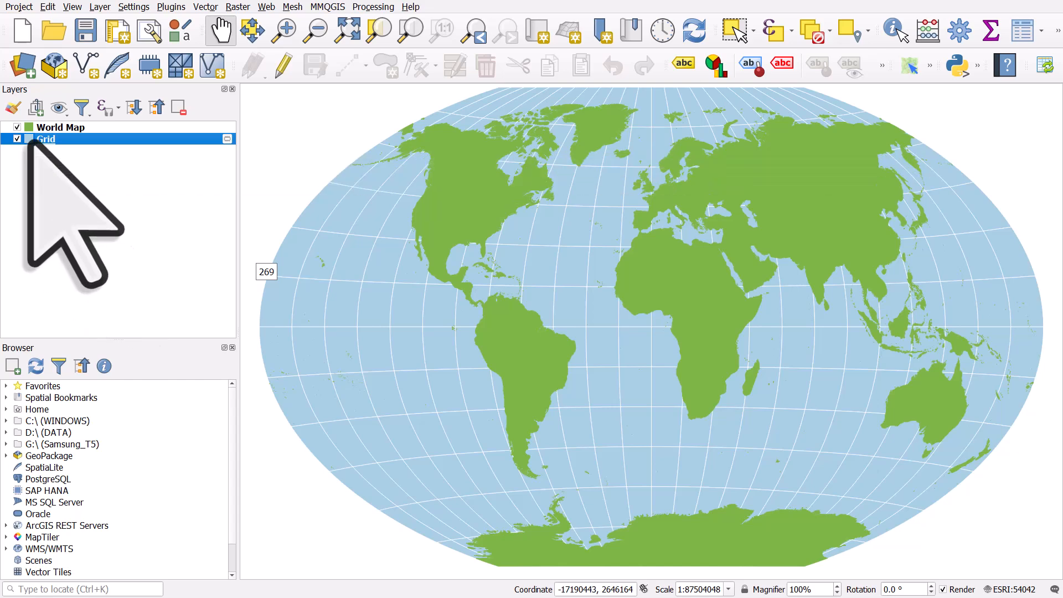
Step: Set the Grid's Simple Fill stroke color to the same light blue as its fill
double_click(45, 139)
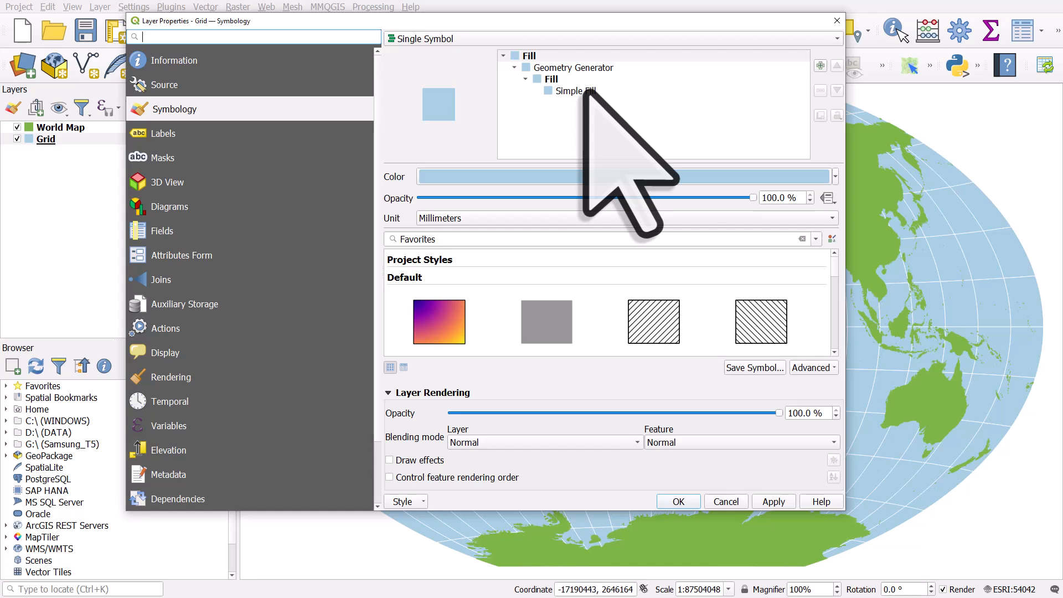
mouse_move(623, 162)
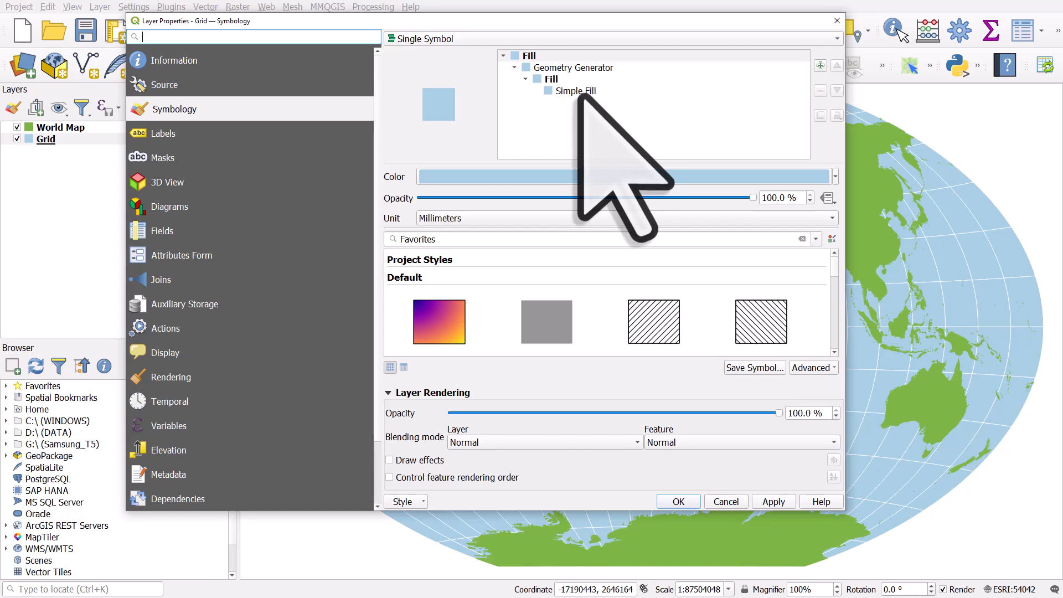
click(574, 91)
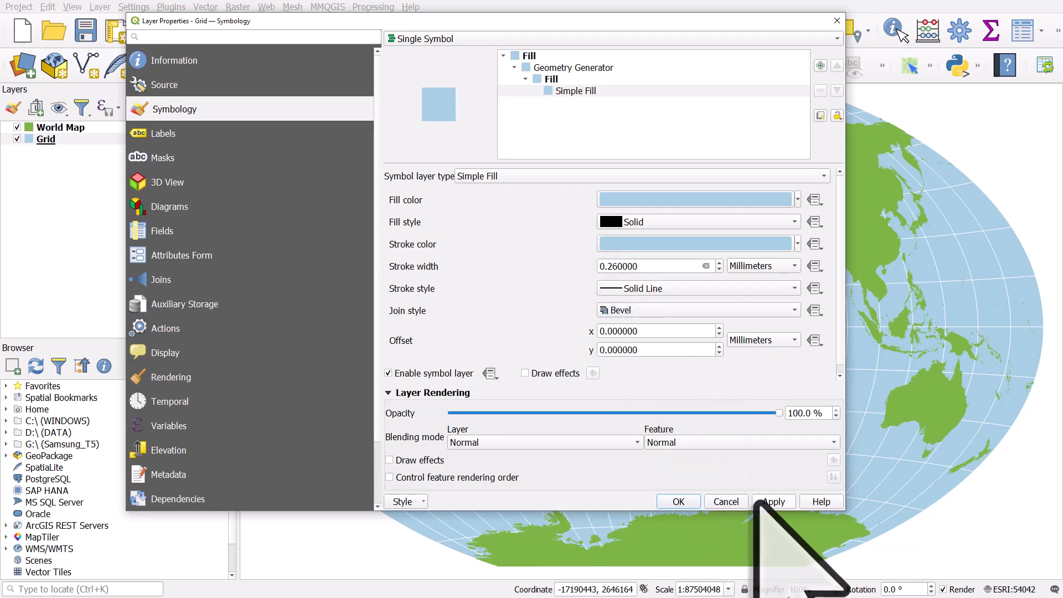
click(677, 501)
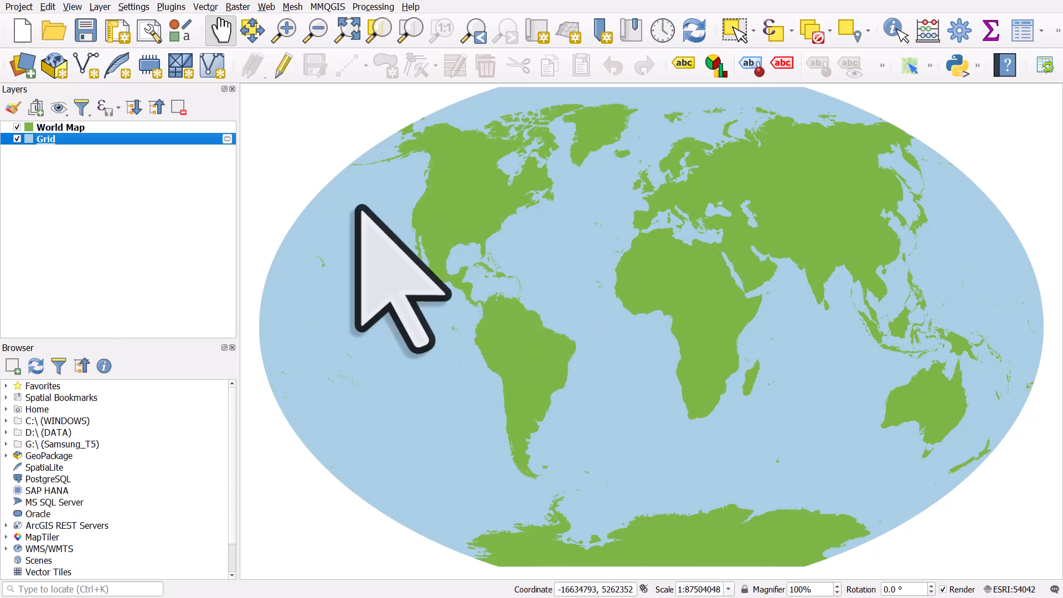
Step: Duplicate the Grid layer and switch on the new Grid copy layer
right_click(44, 138)
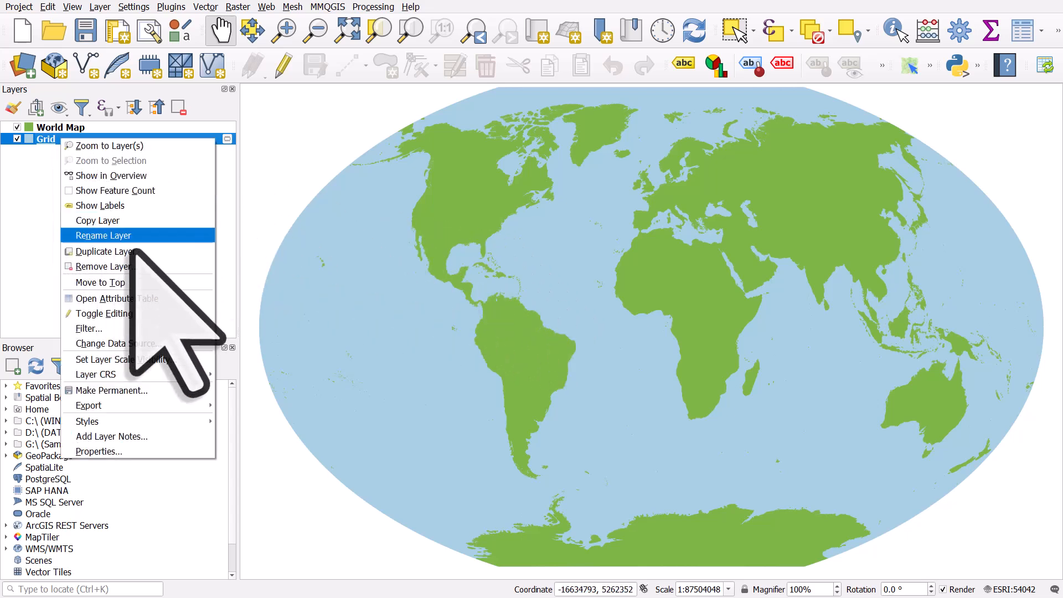
mouse_move(109, 250)
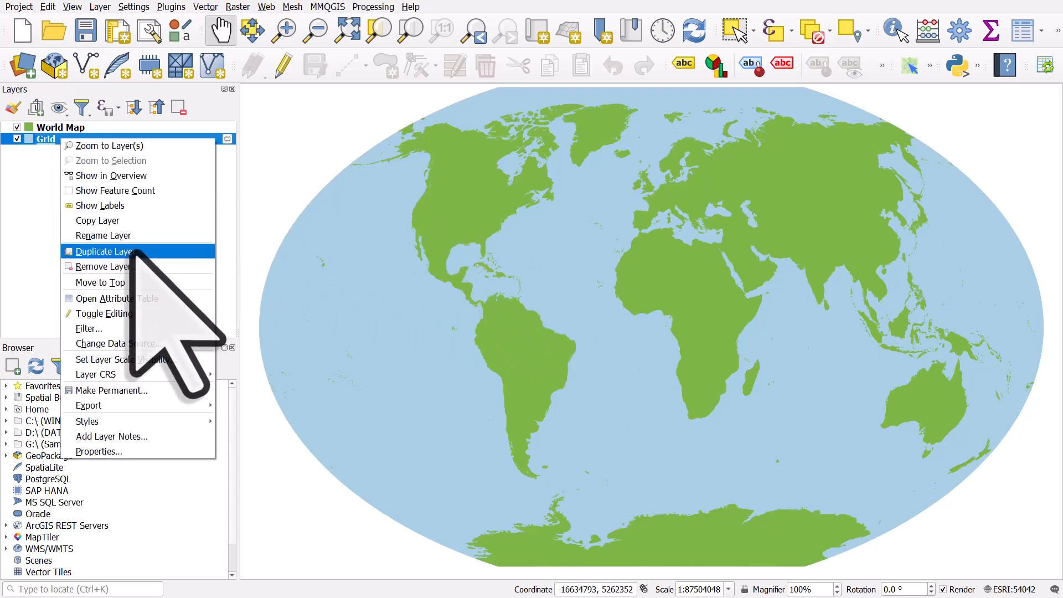
click(106, 251)
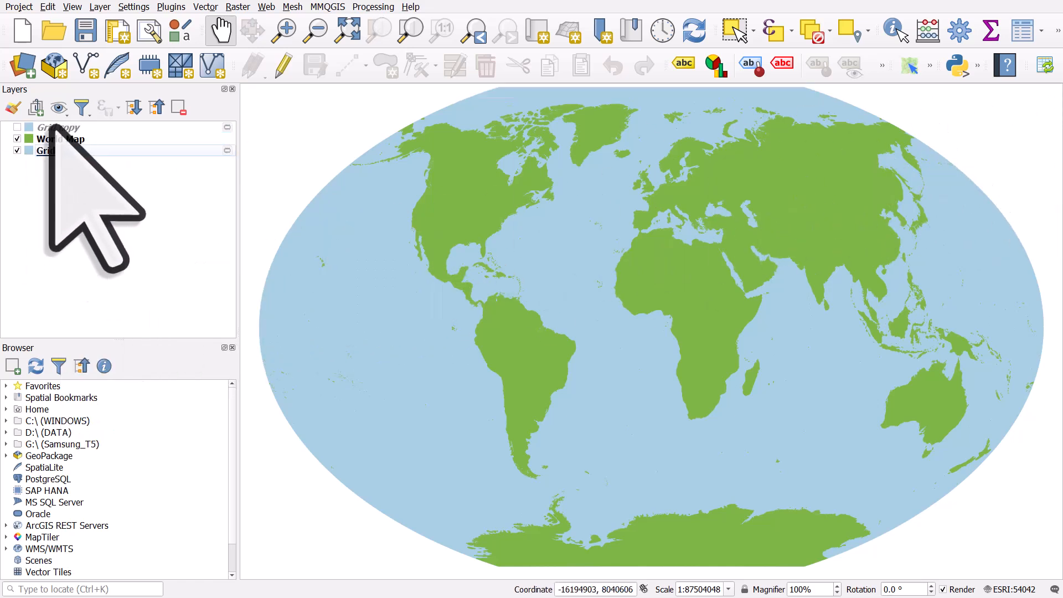
click(17, 139)
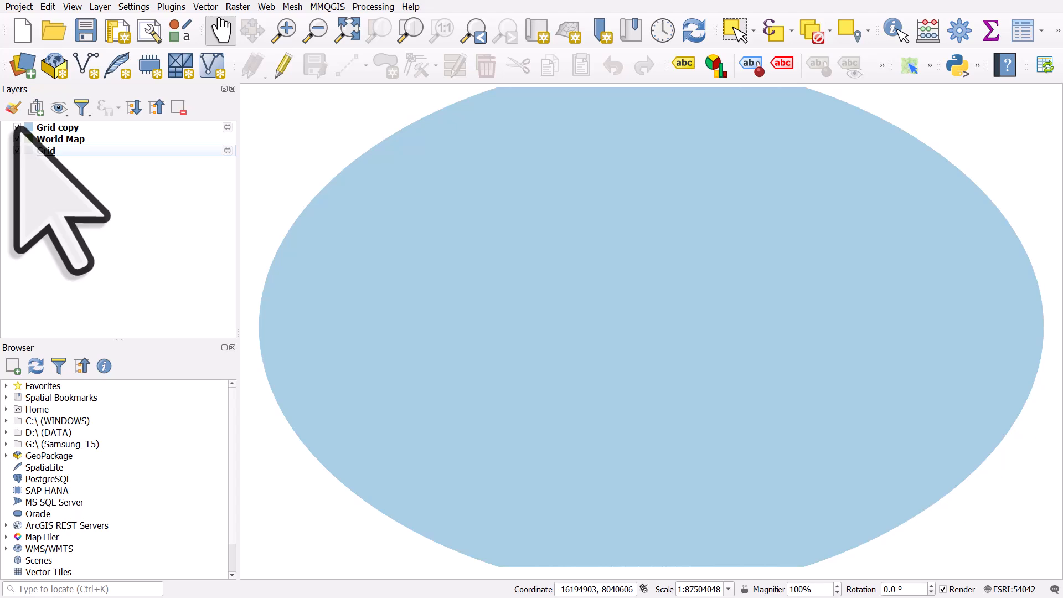
Step: Switch Grid copy's geometry generator output type to LineString/MultiLineString
double_click(57, 127)
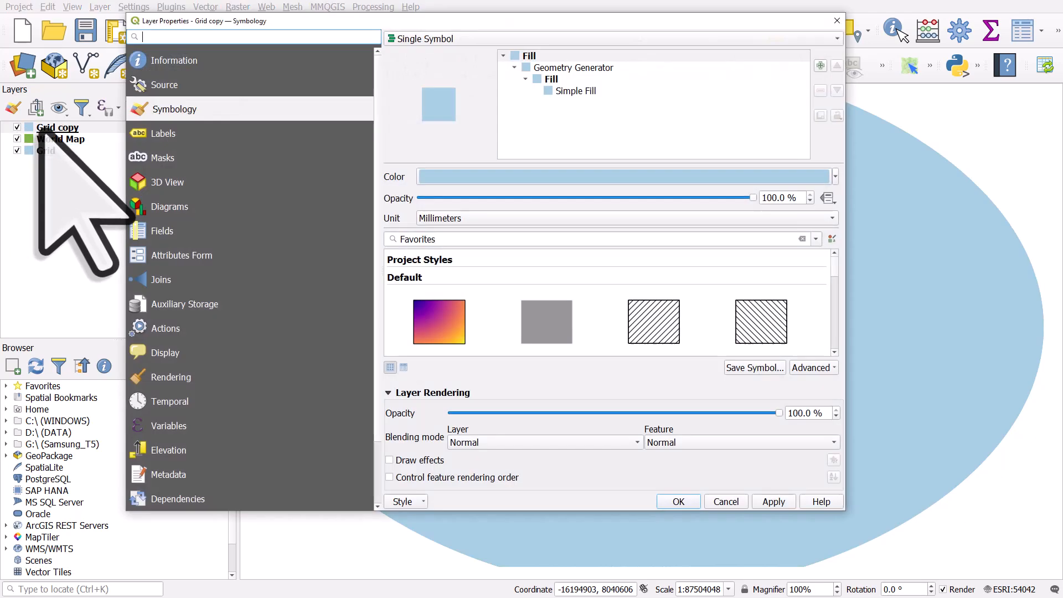
click(573, 67)
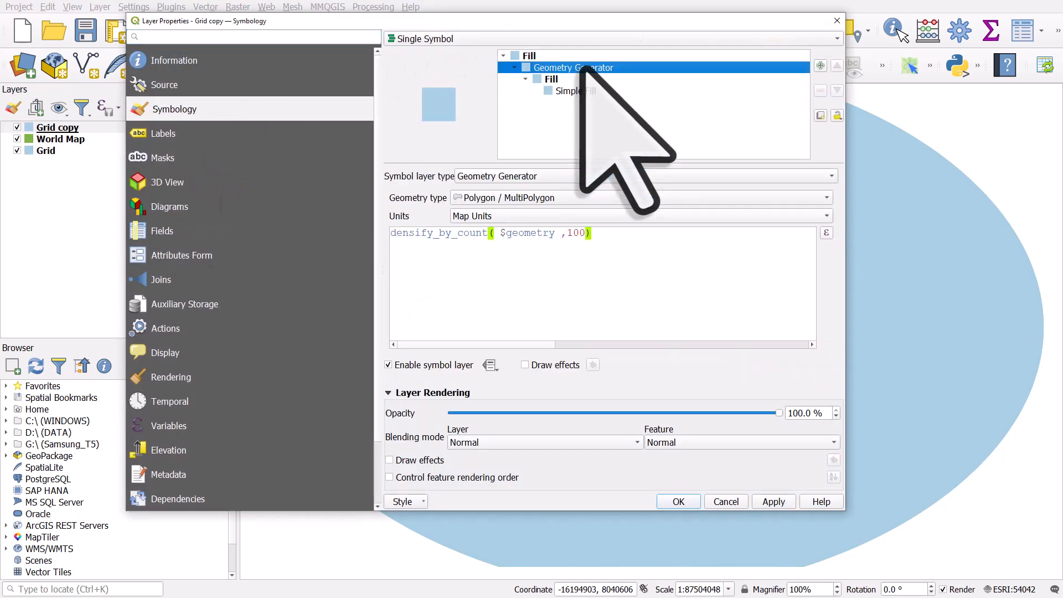
mouse_move(590, 264)
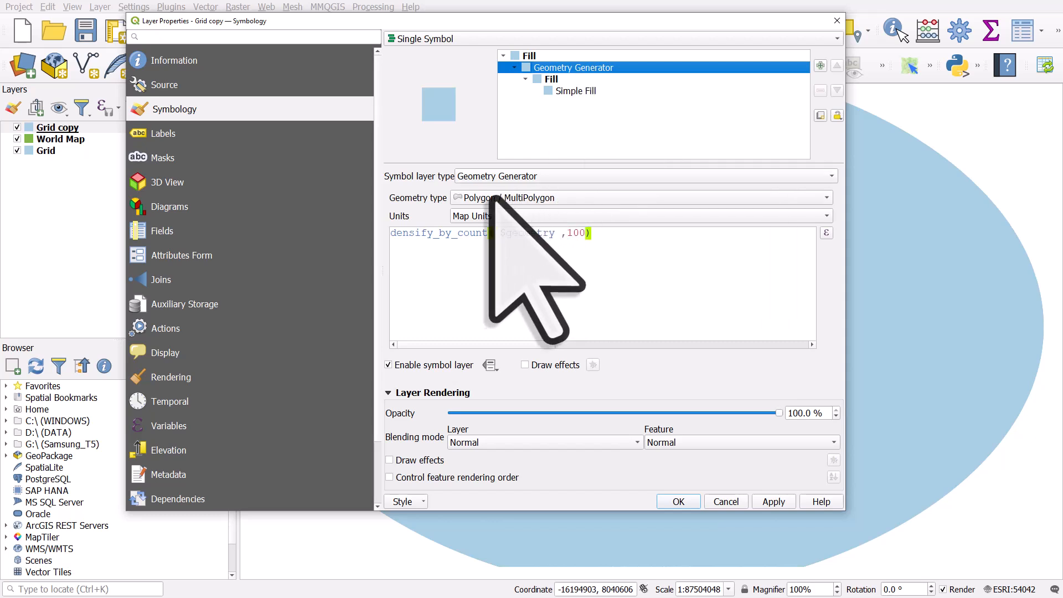
click(638, 197)
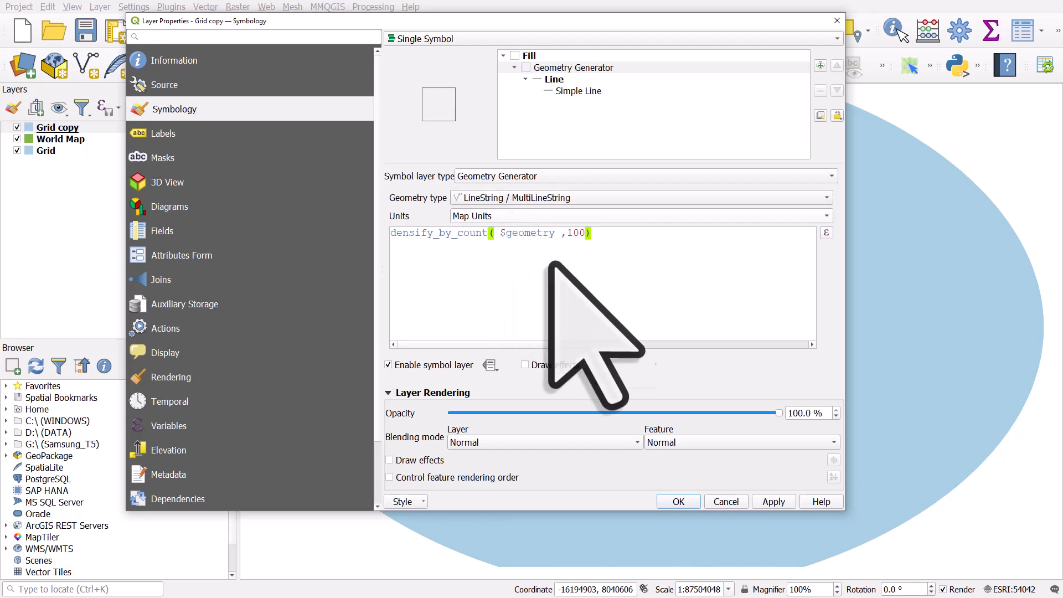
click(773, 501)
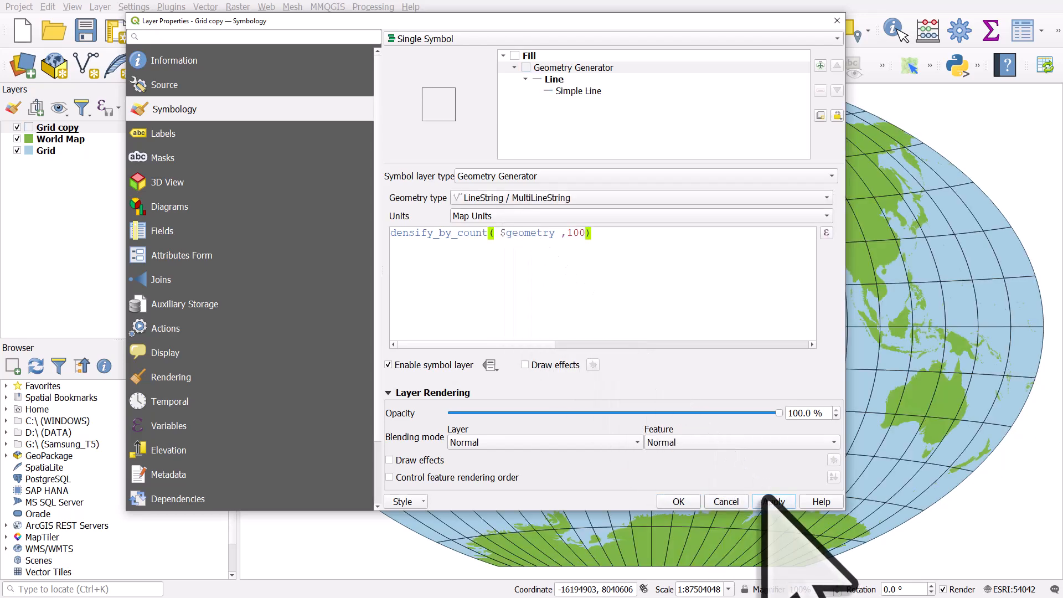
click(578, 90)
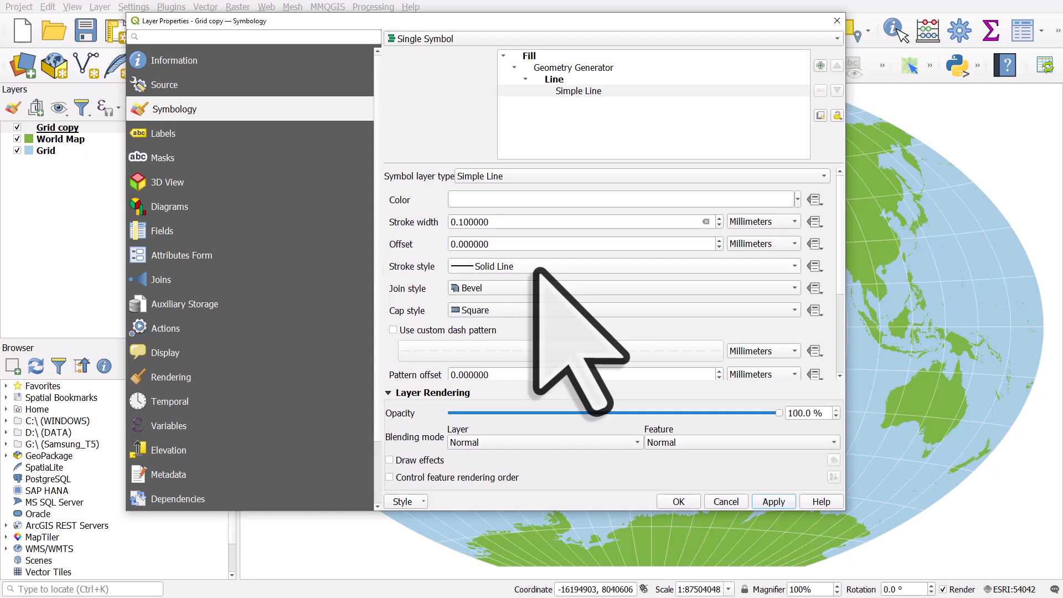
Step: Style the generated Grid copy lines as thin white Simple Lines and apply
click(573, 67)
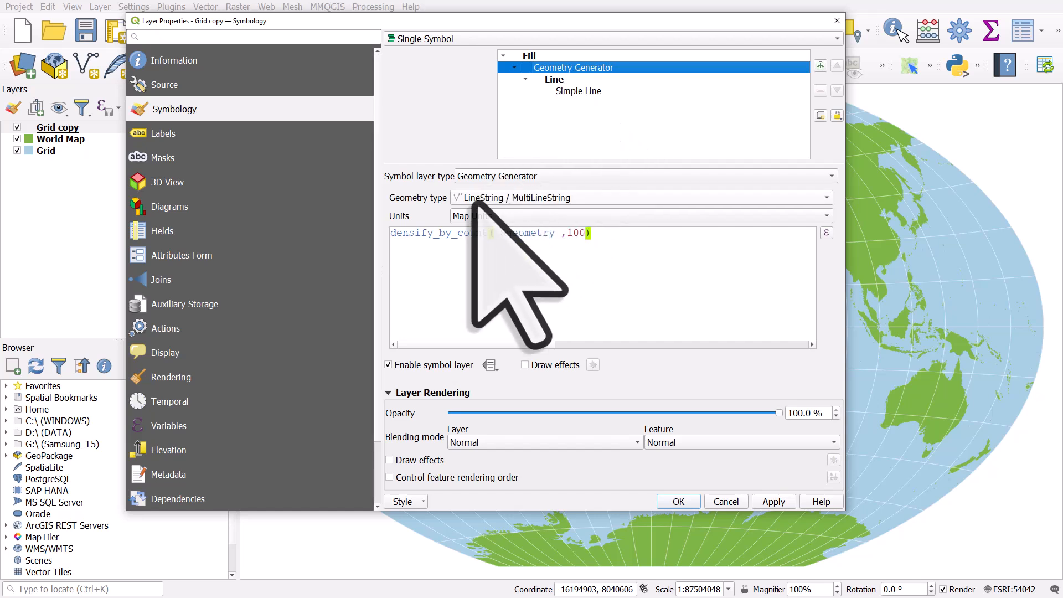
click(578, 90)
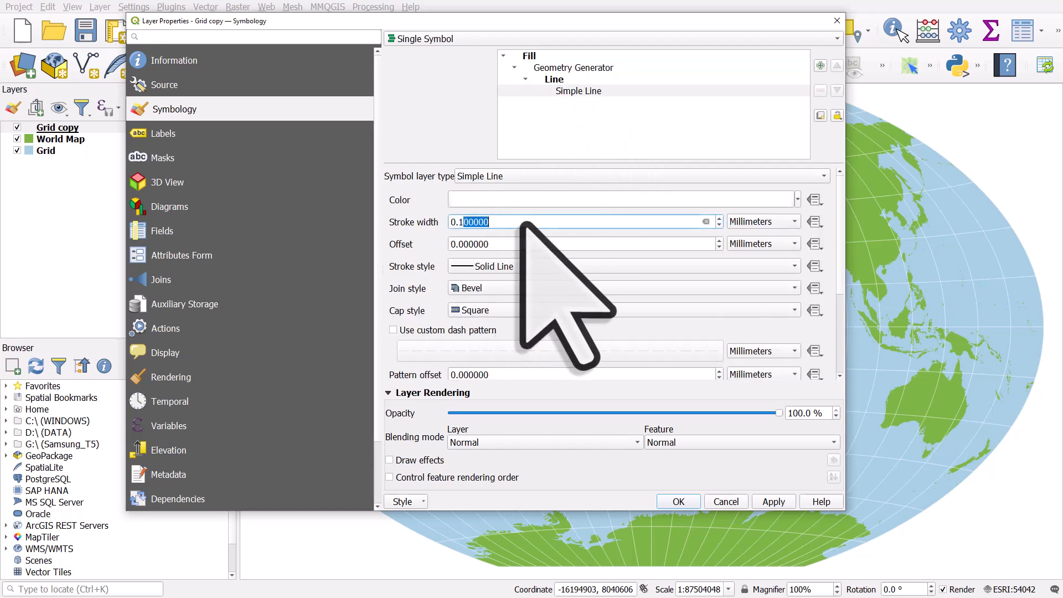
click(677, 501)
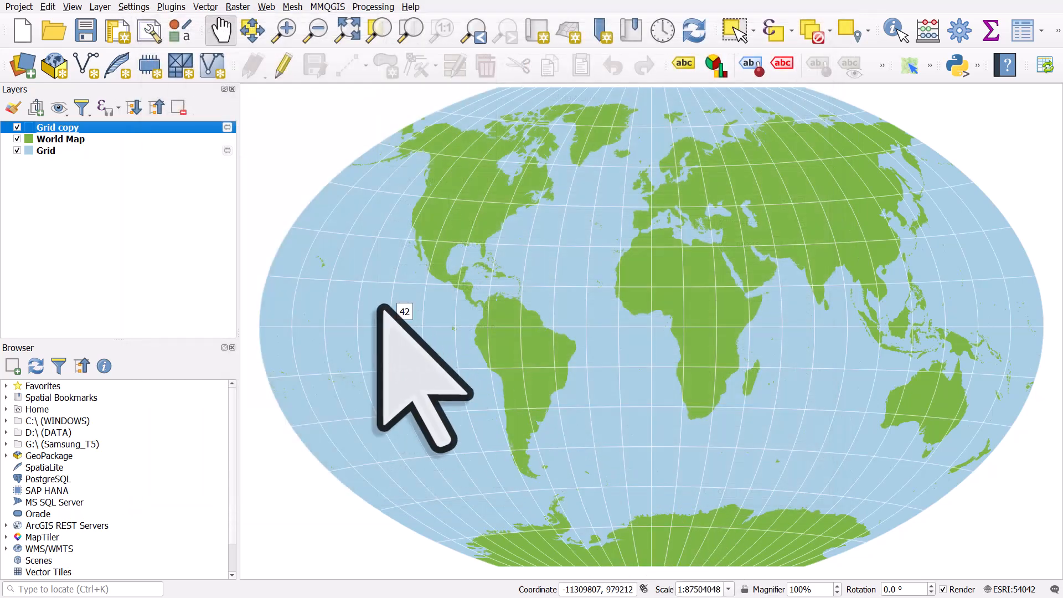
mouse_move(197, 292)
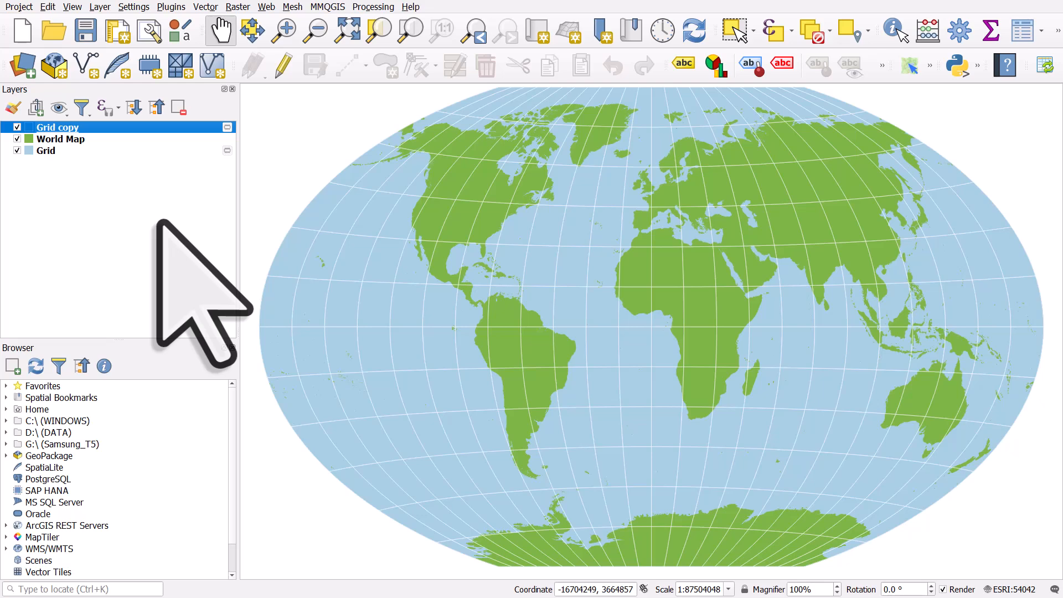
click(46, 150)
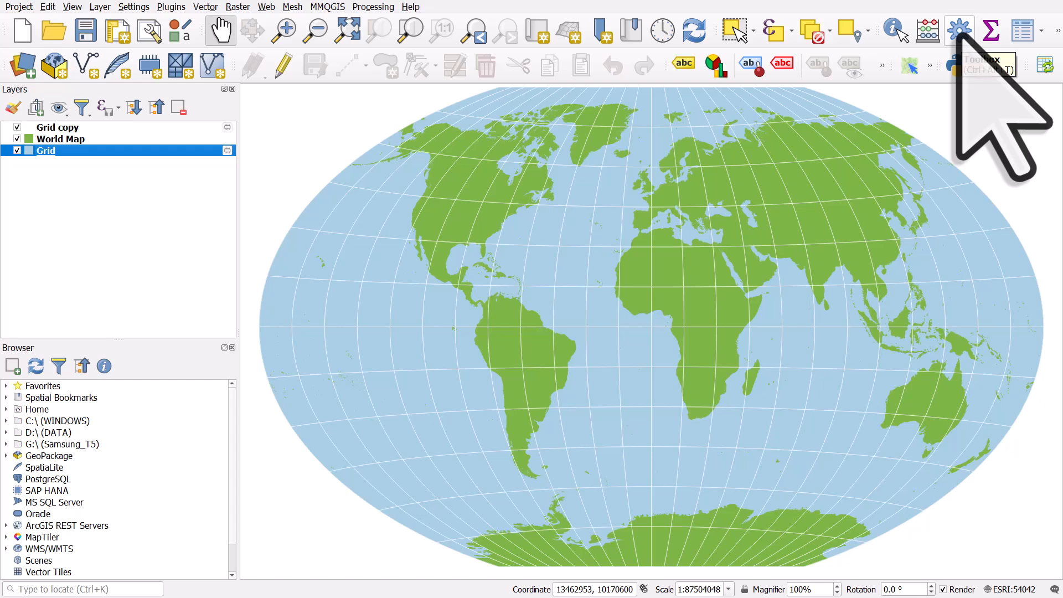
click(958, 30)
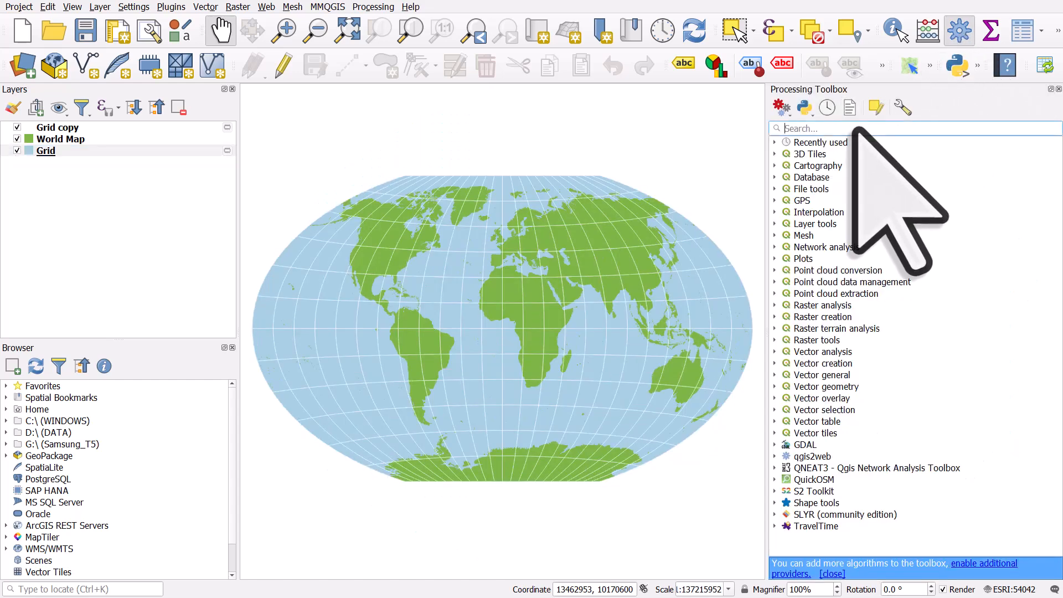
text(densify)
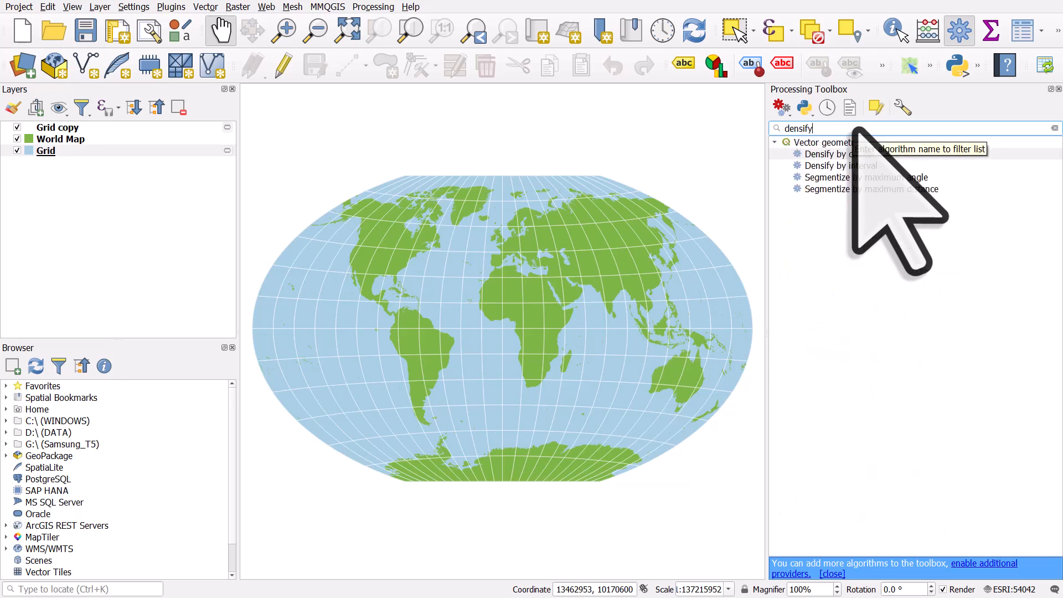
click(839, 153)
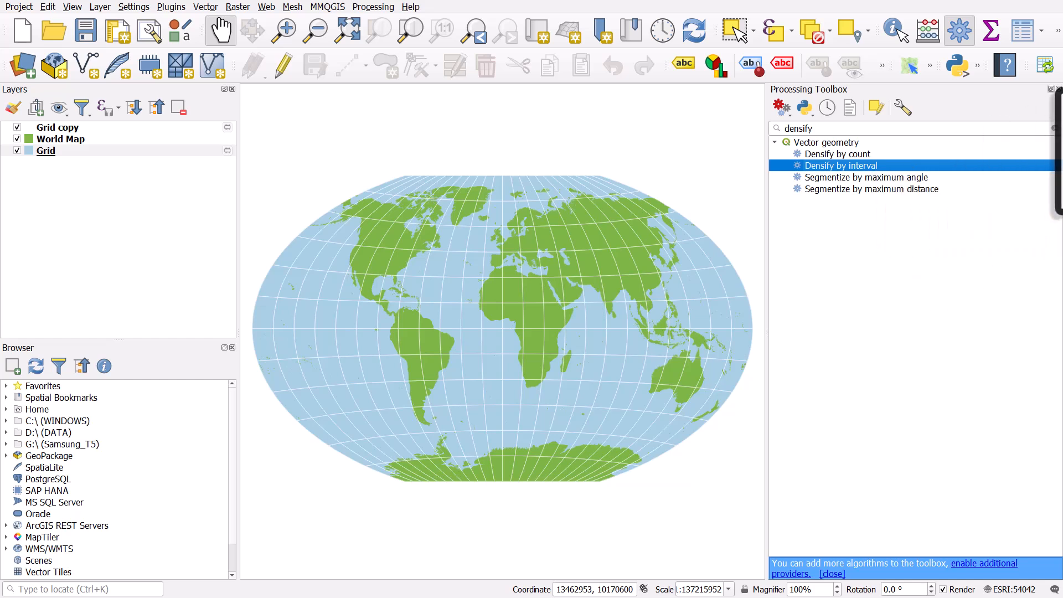
click(1050, 89)
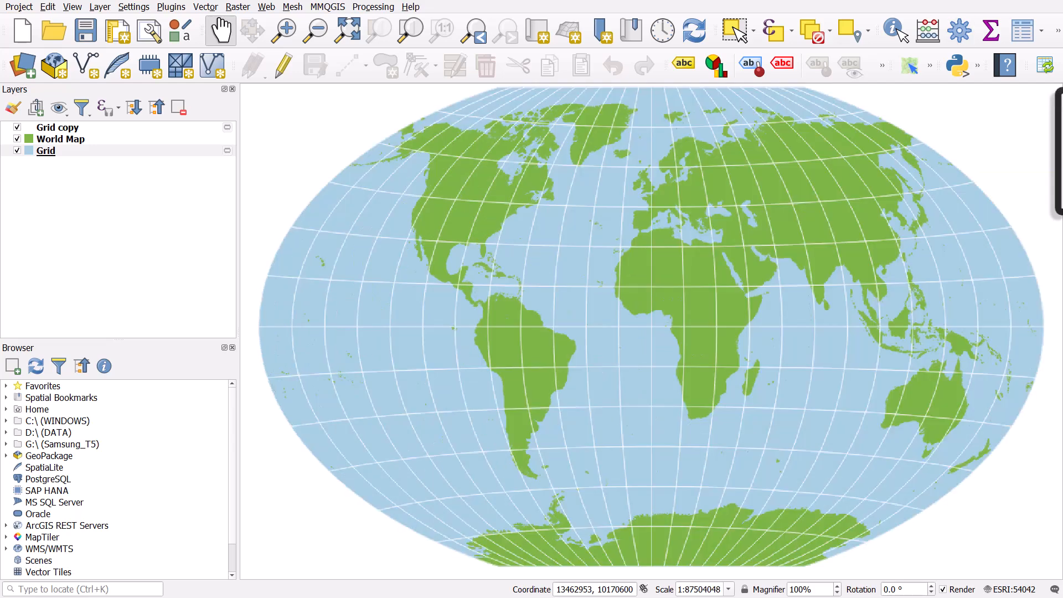
mouse_move(298, 203)
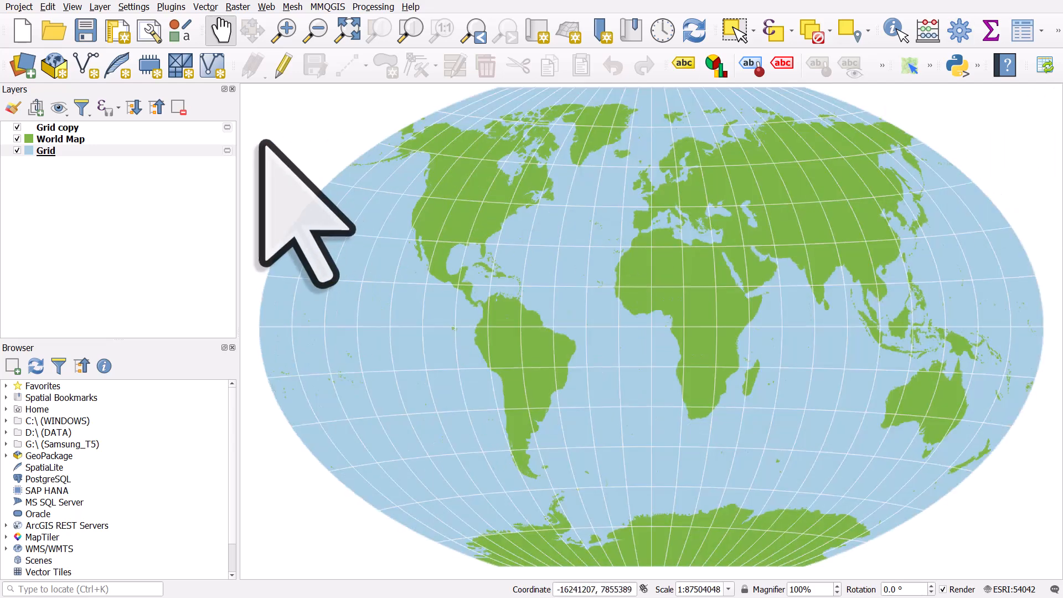
mouse_move(281, 147)
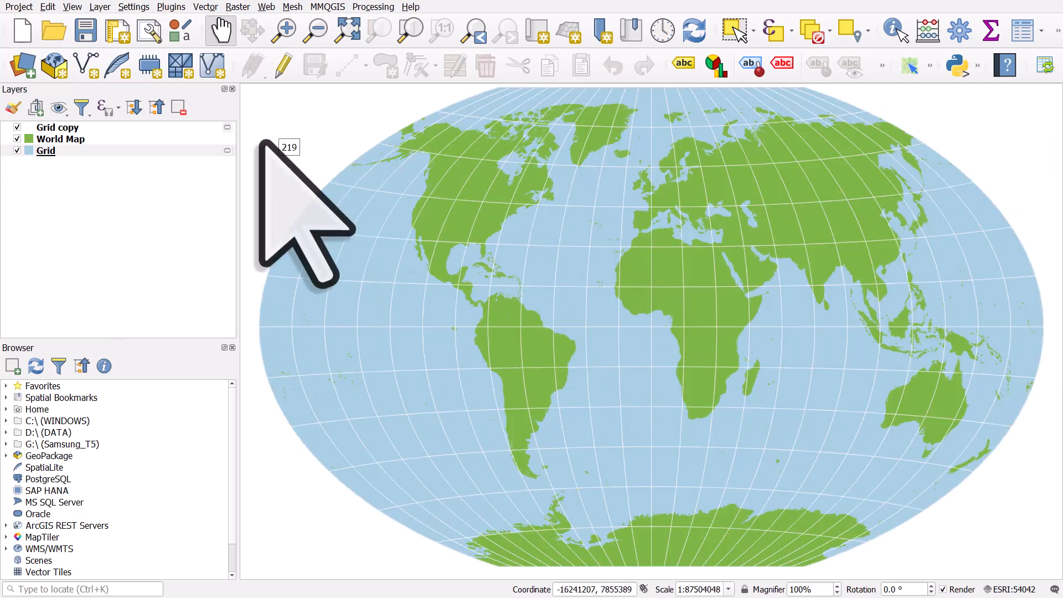
mouse_move(298, 190)
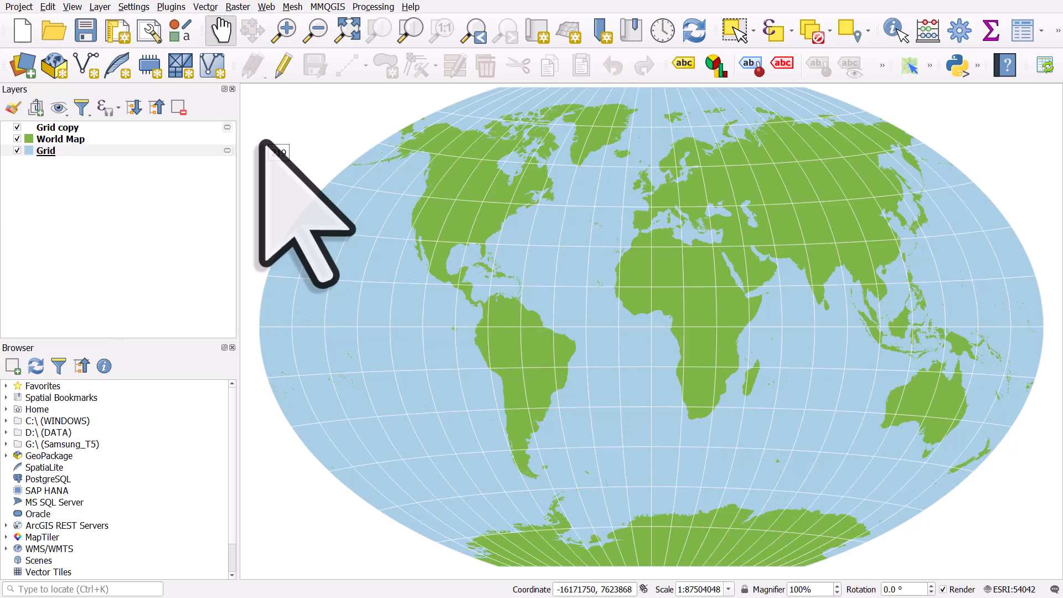
mouse_move(274, 126)
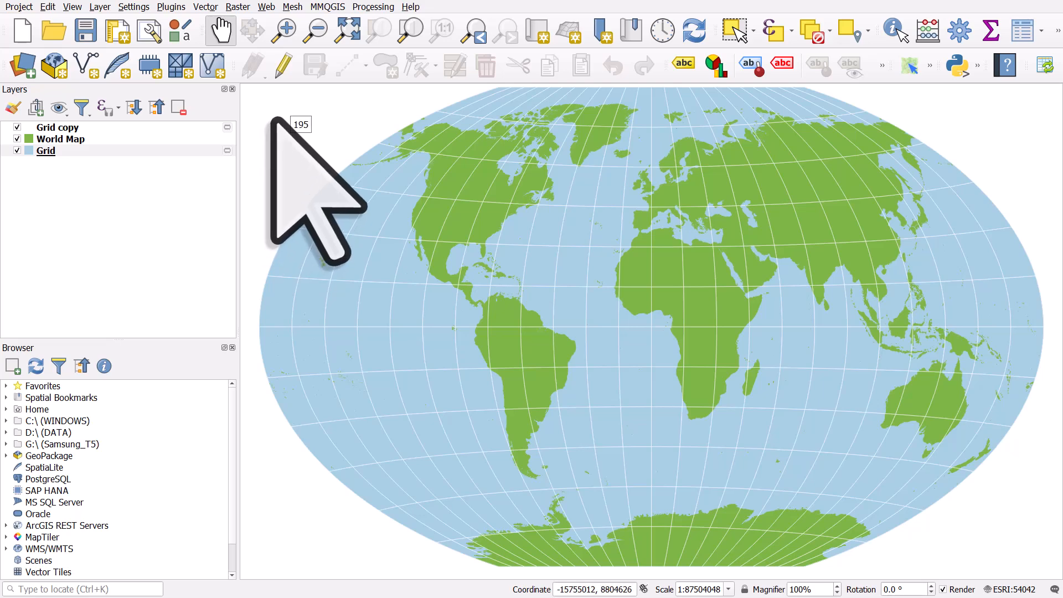